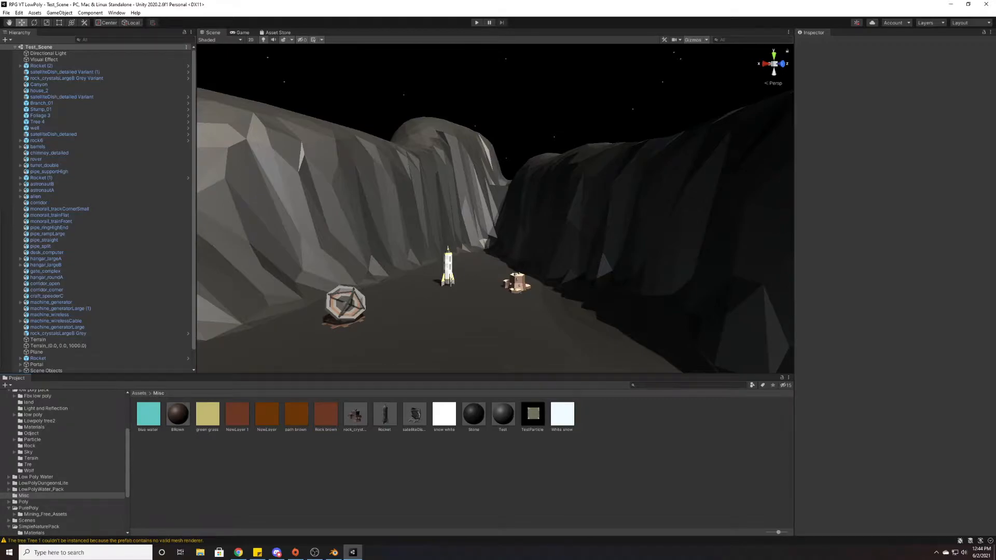
{"action": "mouse_move", "coordinate": [567, 156]}
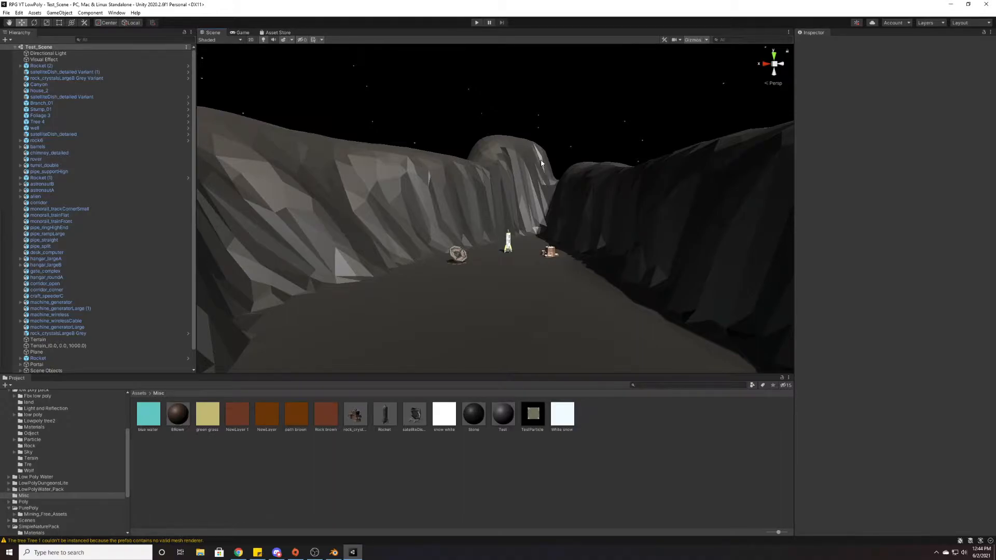
{"action": "mouse_move", "coordinate": [453, 181]}
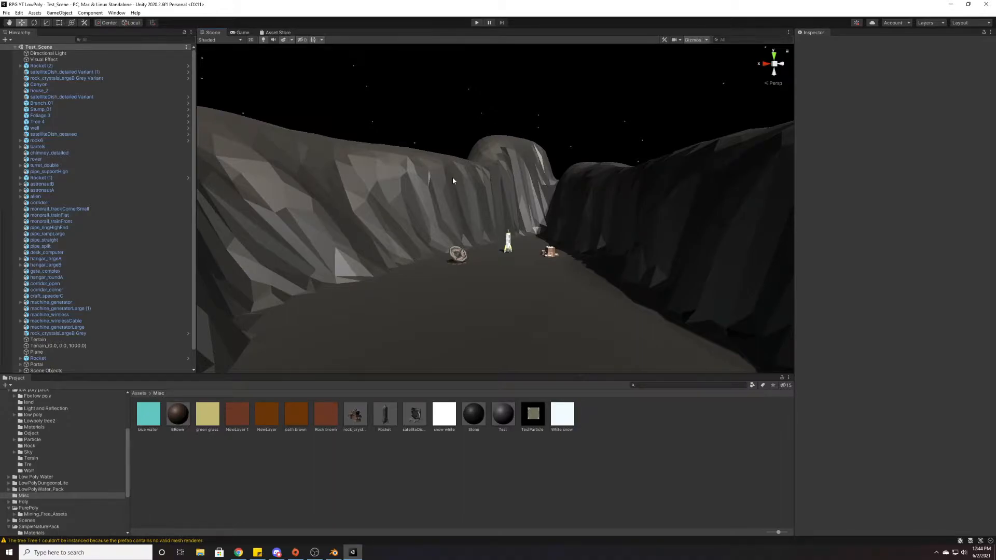
- Select the canyon mesh in Unity's Scene view to show the Canyon object's properties
{"action": "left_click", "coordinate": [39, 84]}
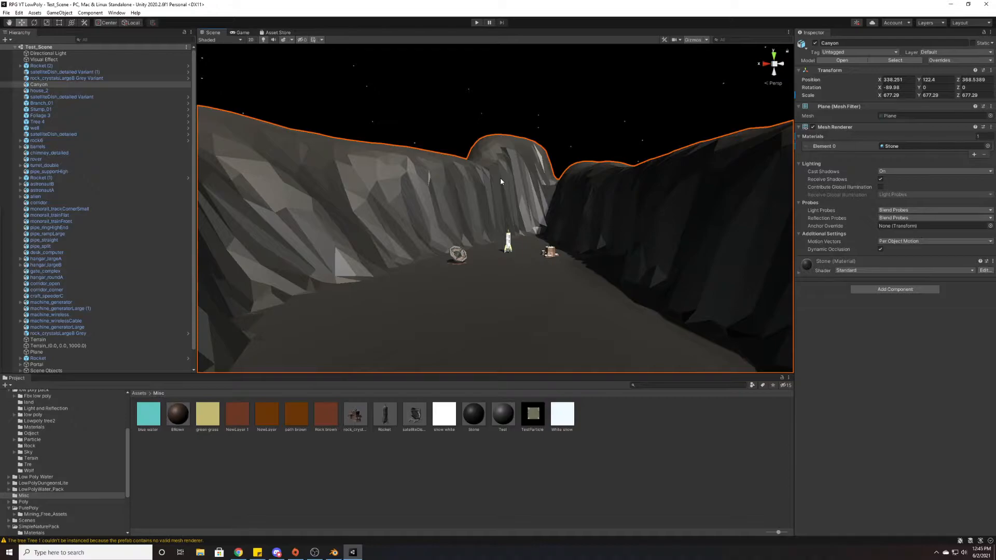
{"action": "mouse_move", "coordinate": [532, 158]}
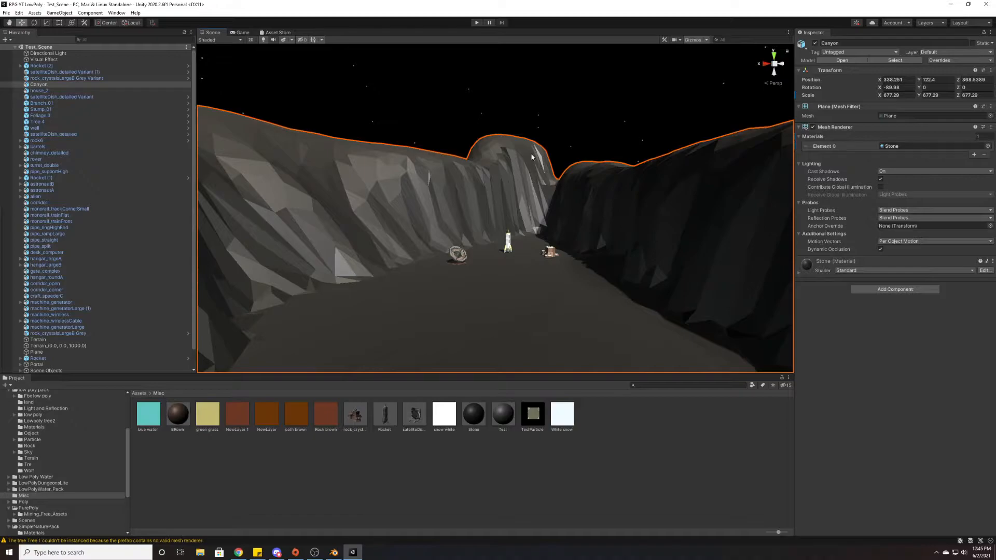
{"action": "mouse_move", "coordinate": [523, 112]}
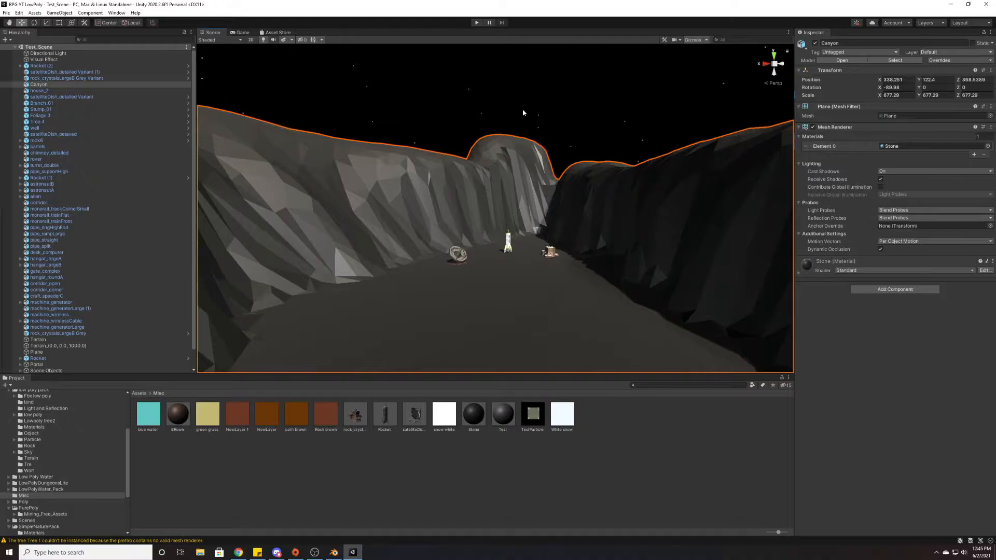
{"action": "left_click", "coordinate": [314, 552]}
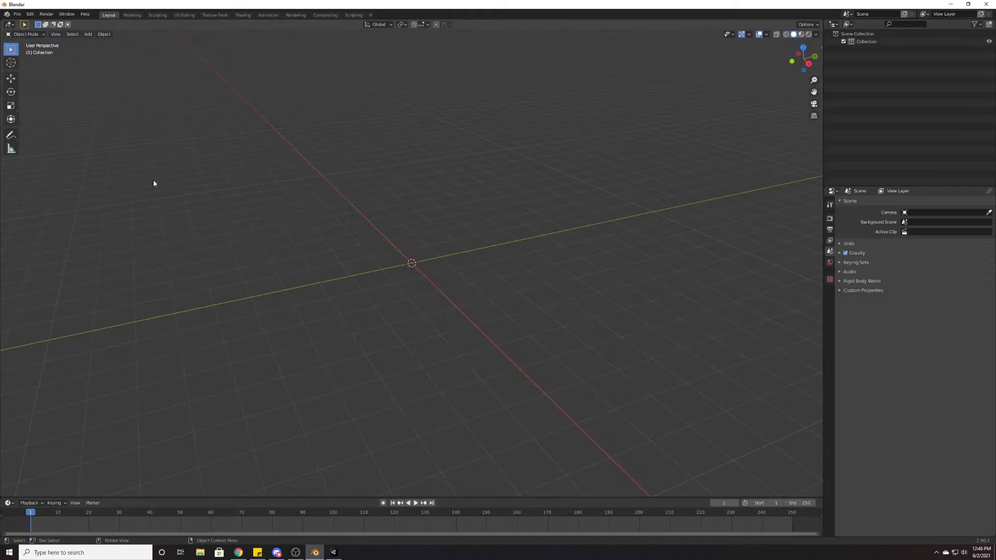
{"action": "mouse_move", "coordinate": [33, 54]}
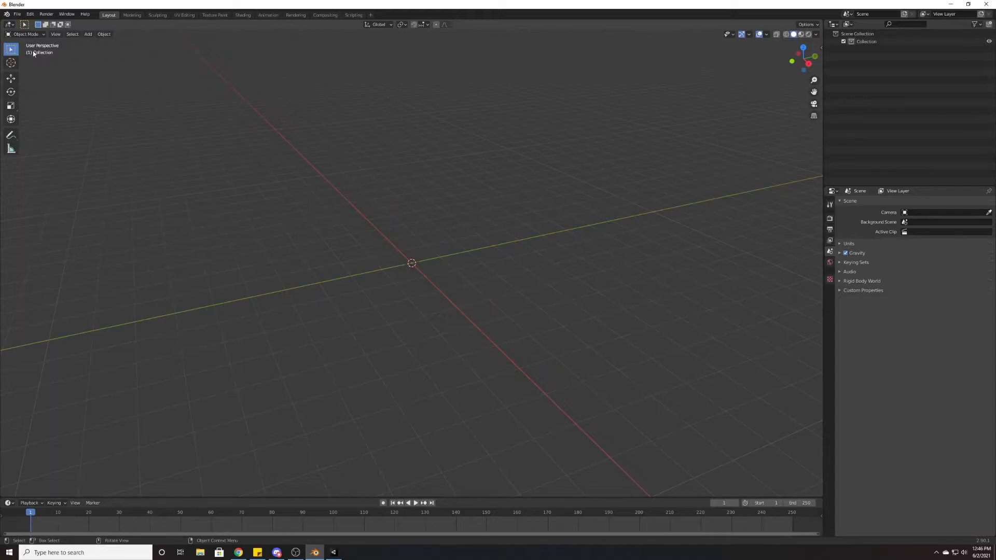
- Import Canyon.fbx from Documents into the Blender scene
{"action": "left_click", "coordinate": [17, 14]}
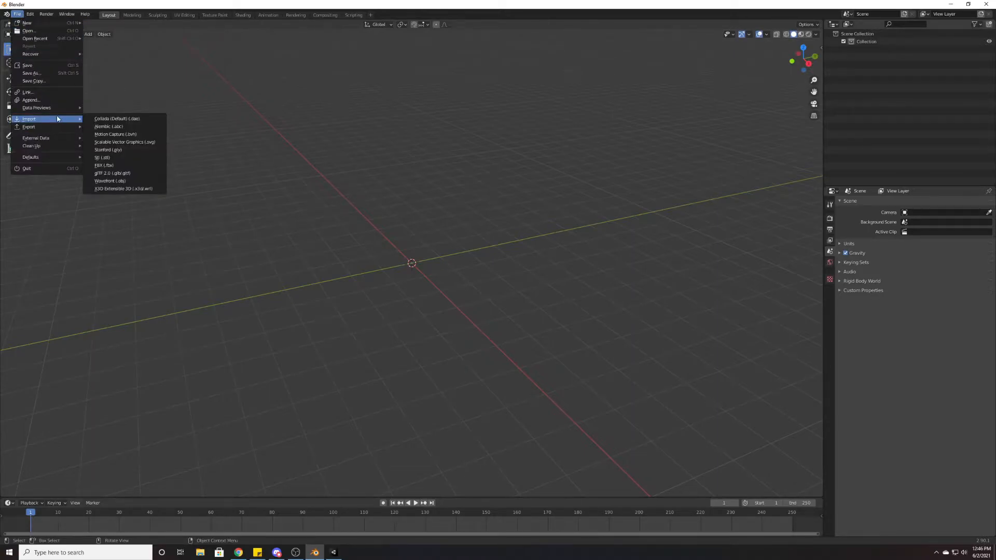
{"action": "left_click", "coordinate": [104, 165]}
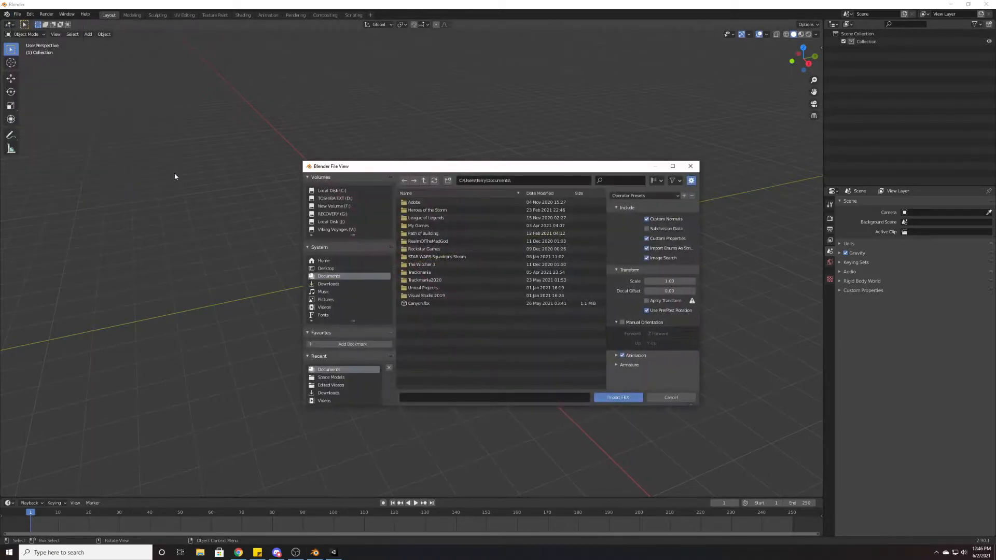
{"action": "left_click", "coordinate": [418, 303]}
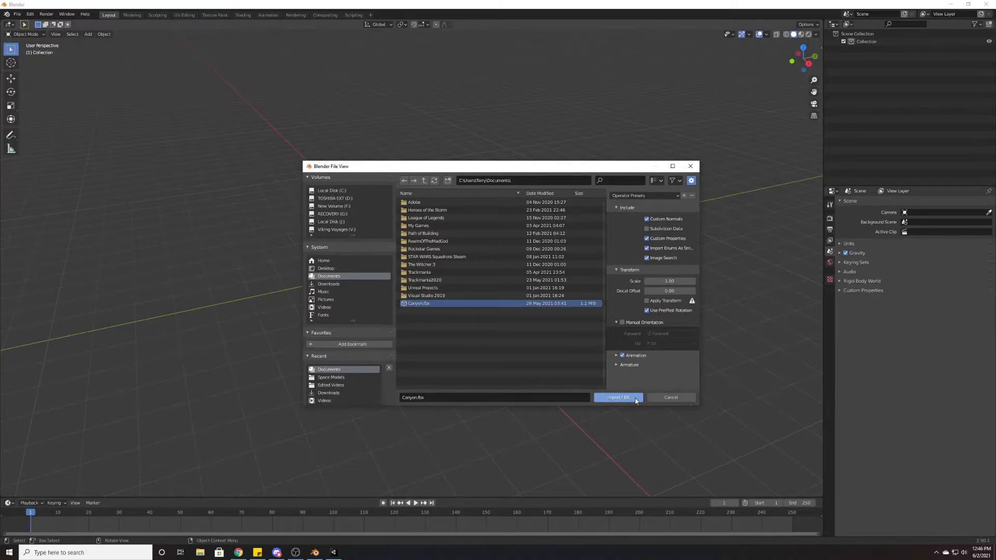
{"action": "left_click", "coordinate": [618, 397]}
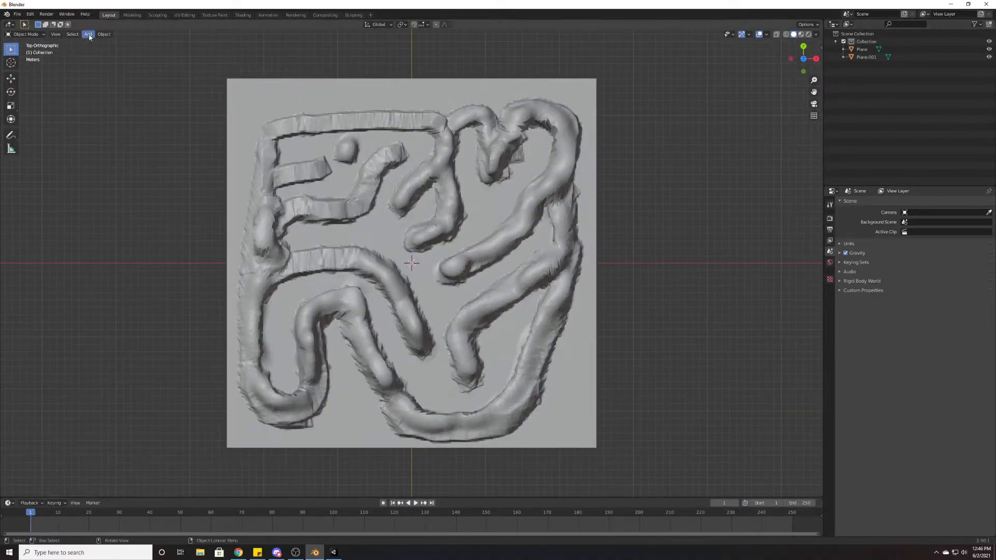
- Add a camera and switch the viewport to the active camera view
{"action": "left_click", "coordinate": [88, 33]}
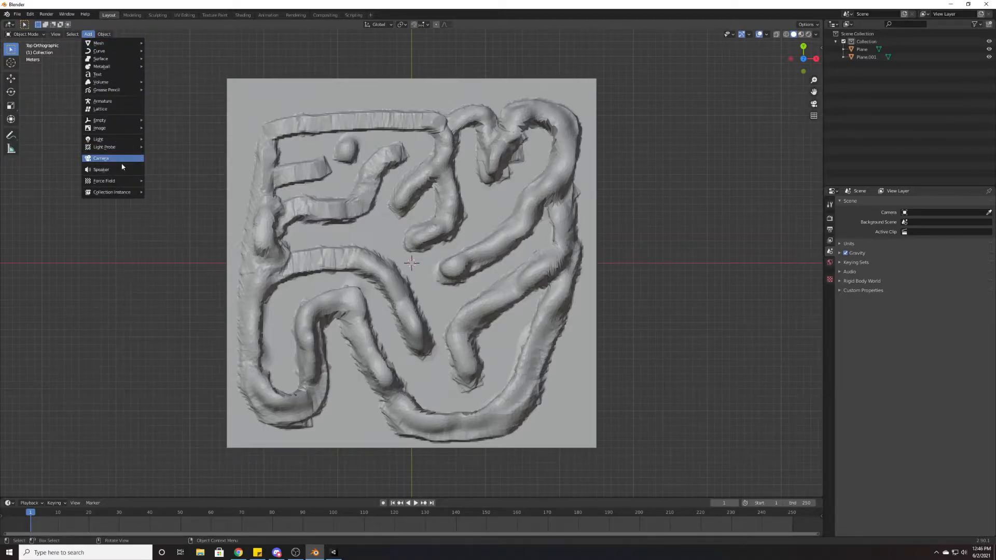
{"action": "left_click", "coordinate": [100, 158]}
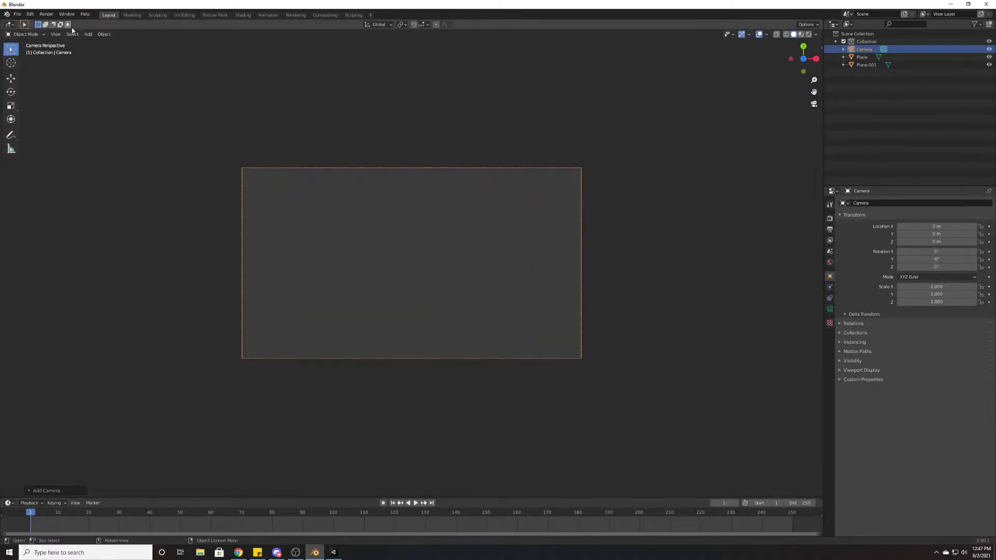
{"action": "left_click", "coordinate": [56, 33]}
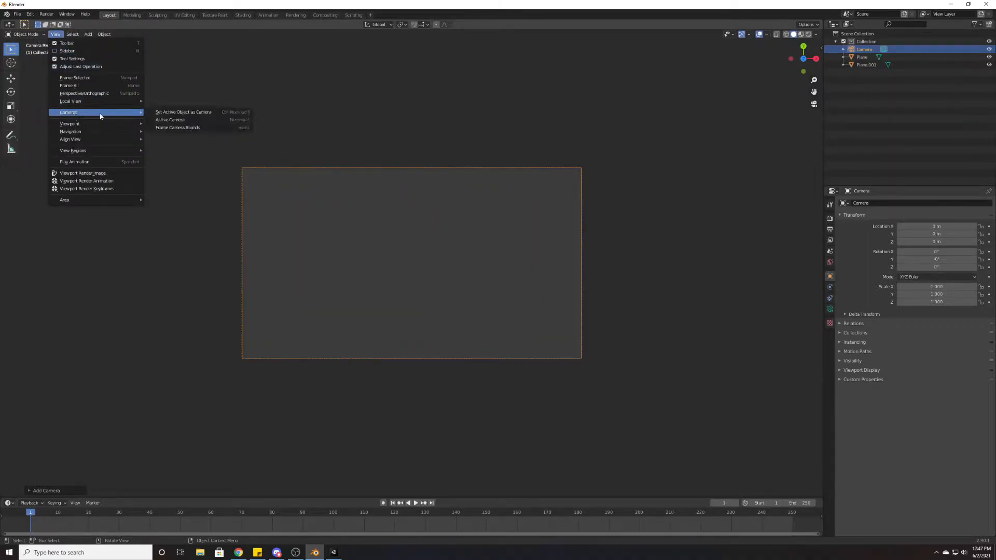
{"action": "mouse_move", "coordinate": [170, 119]}
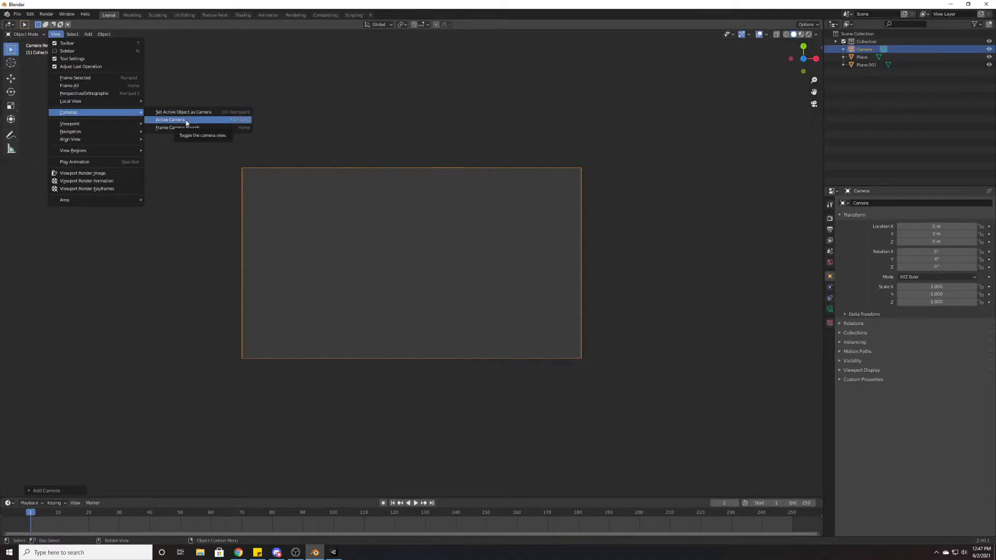
{"action": "left_click", "coordinate": [170, 120]}
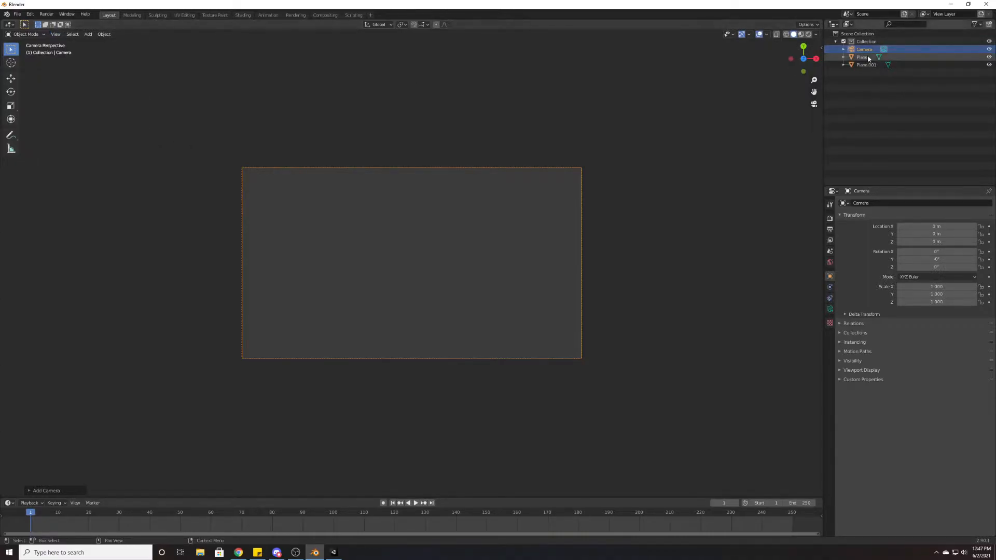
{"action": "left_click", "coordinate": [11, 78]}
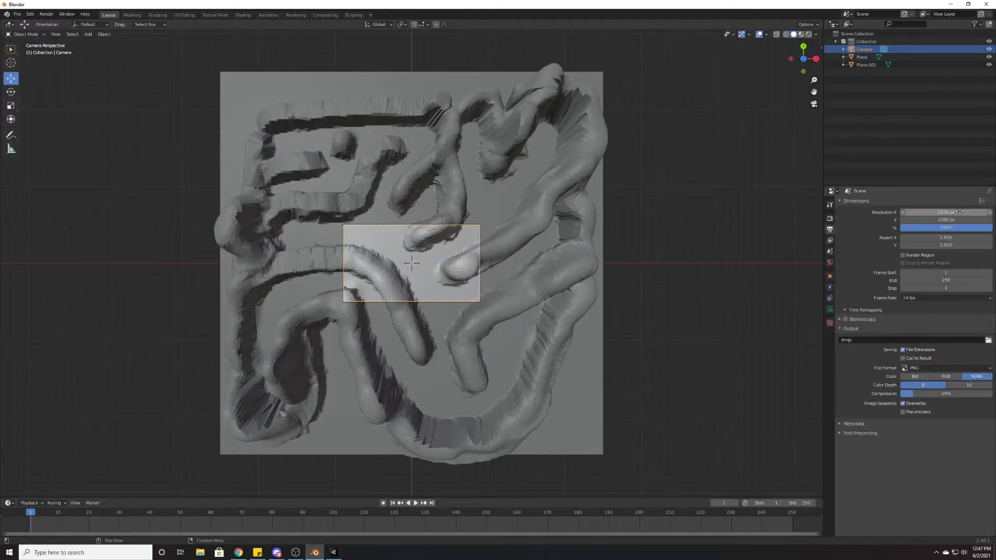
{"action": "mouse_move", "coordinate": [945, 212]}
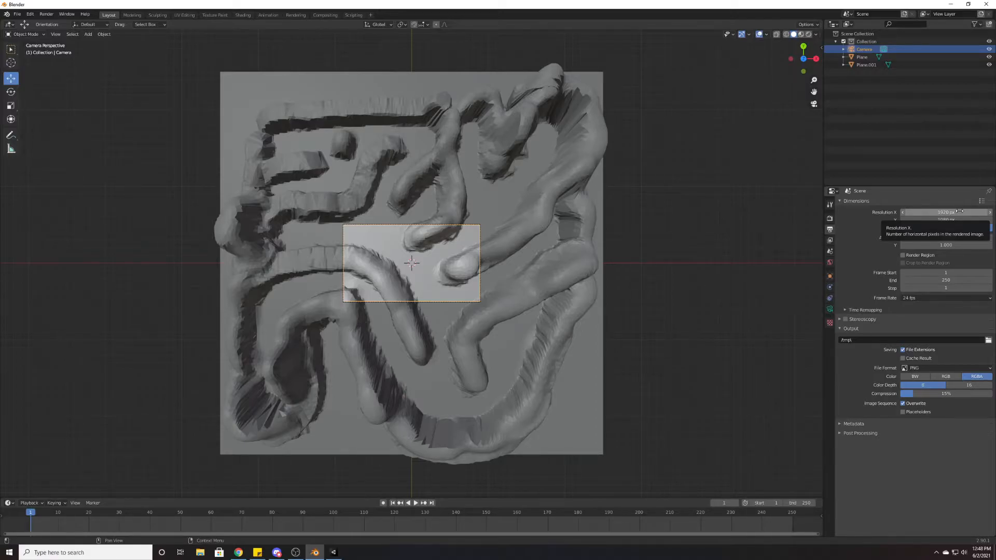
- Enter 2048 as the render resolution for a square output image
{"action": "left_click", "coordinate": [945, 212]}
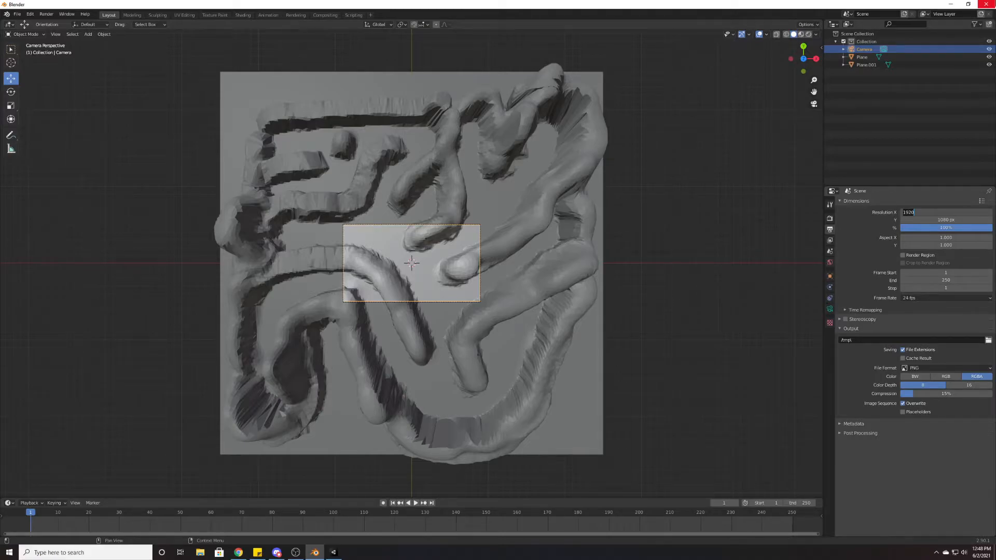
{"action": "type", "text": "204"}
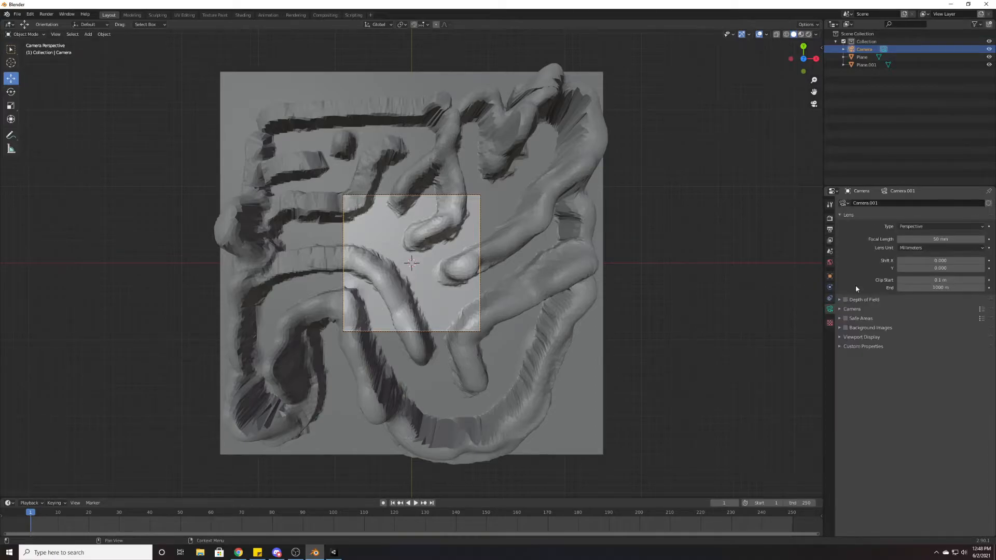
- Set the camera type to Orthographic with an orthographic scale of 50
{"action": "left_click", "coordinate": [942, 226]}
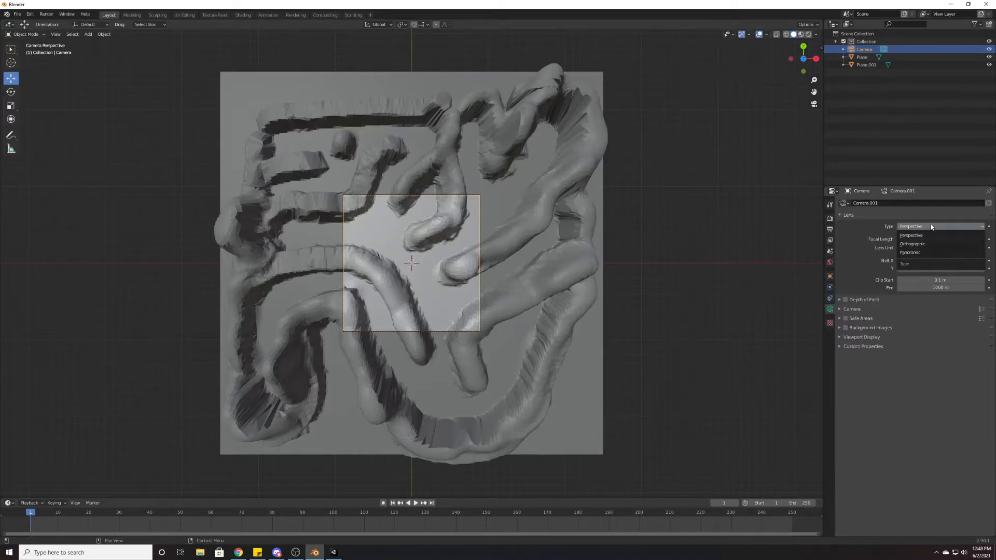
{"action": "mouse_move", "coordinate": [936, 244]}
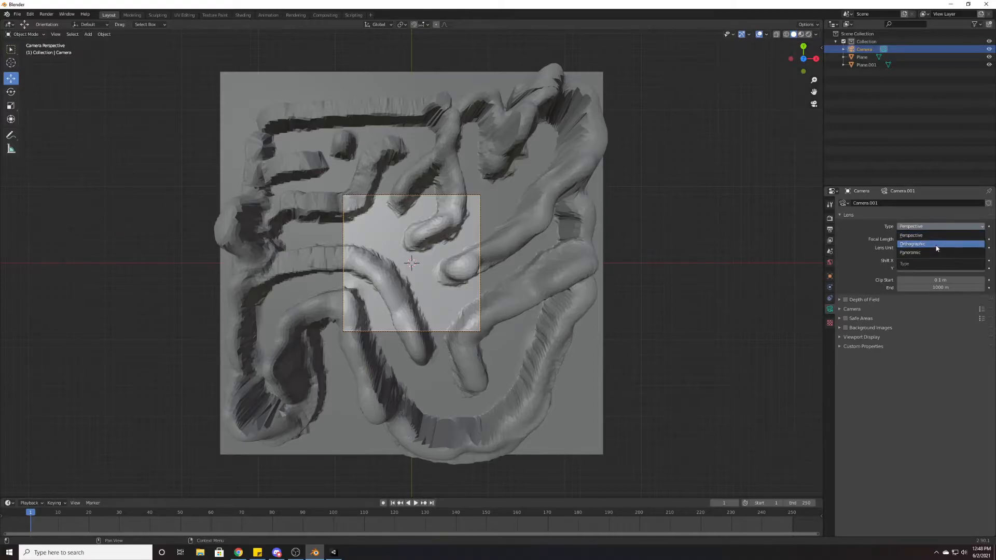
{"action": "left_click", "coordinate": [913, 244]}
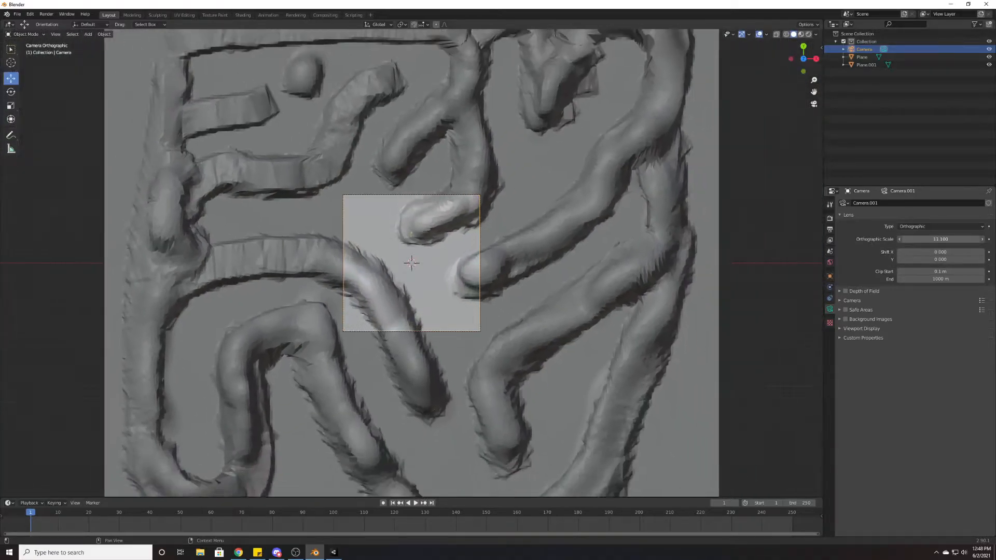
{"action": "scroll", "scroll_direction": "down", "scroll_amount": 3}
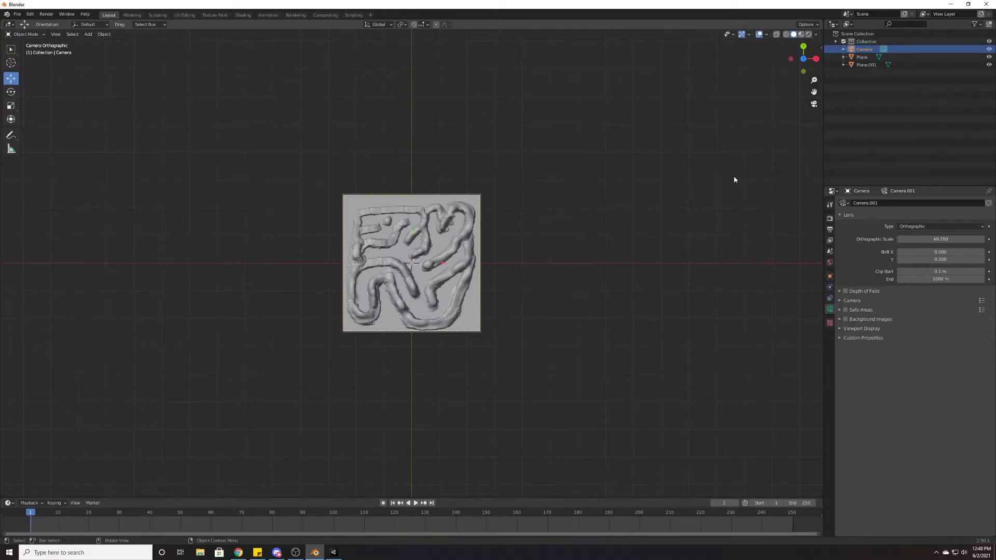
{"action": "mouse_move", "coordinate": [730, 189]}
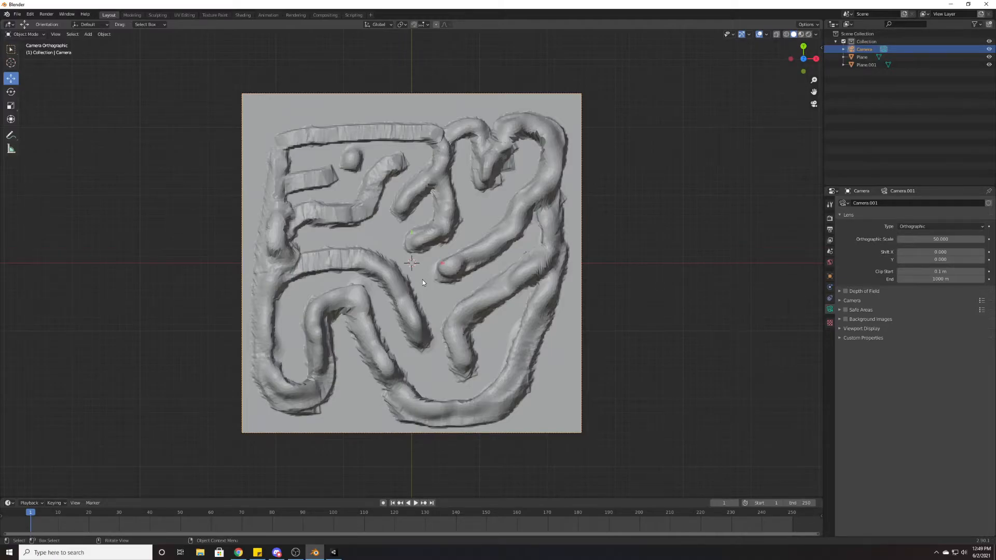
{"action": "mouse_move", "coordinate": [205, 128]}
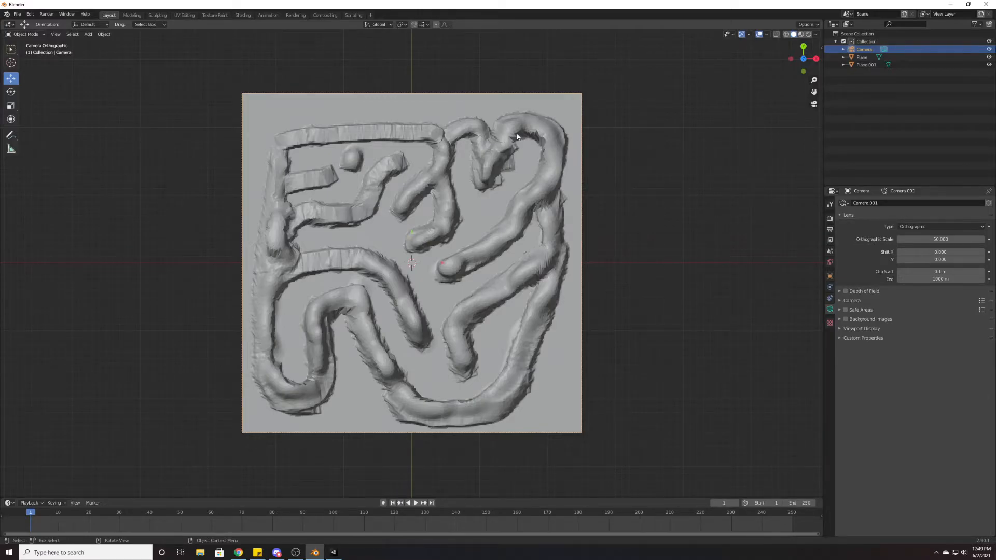
{"action": "mouse_move", "coordinate": [790, 451]}
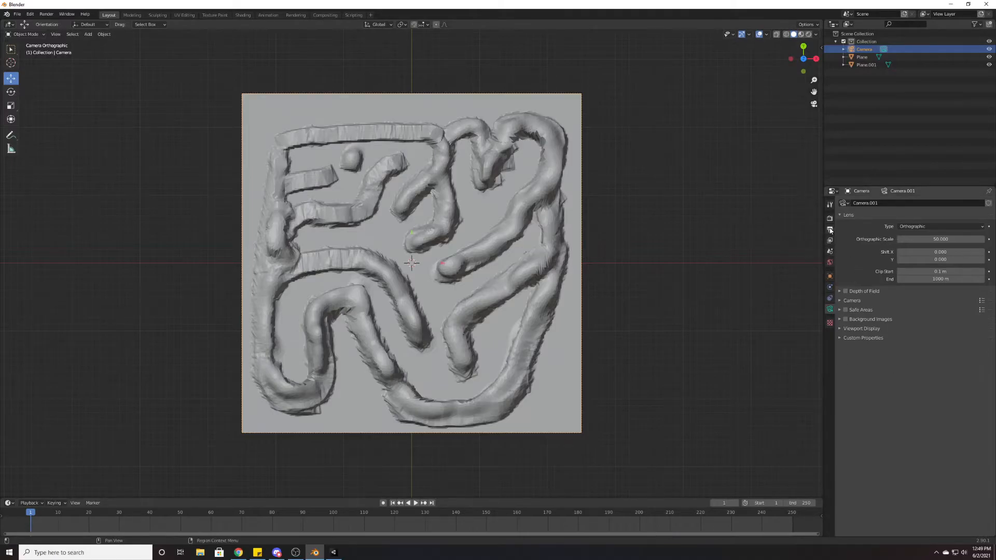
- Set the output Color to BW and File Format to Targa Raw
{"action": "left_click", "coordinate": [829, 229]}
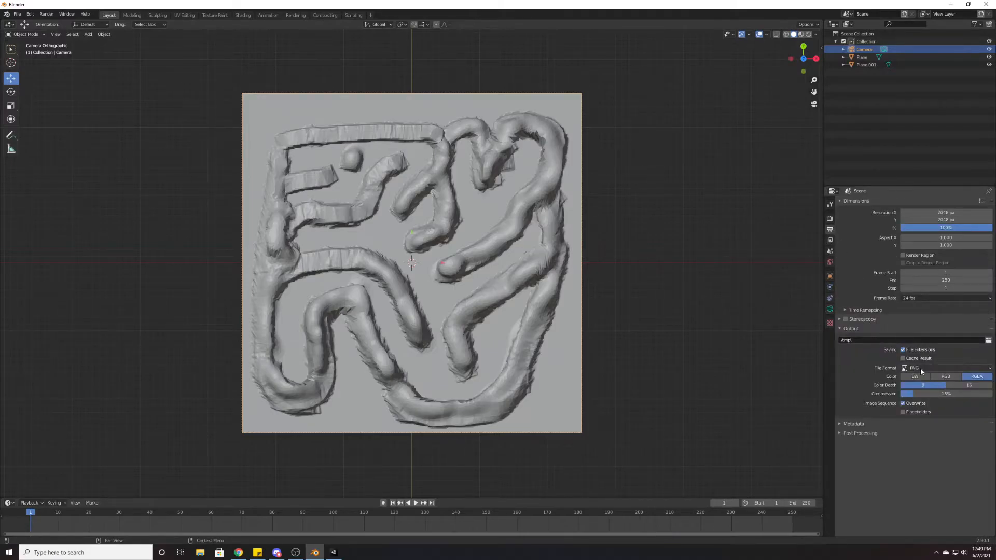
{"action": "left_click", "coordinate": [914, 376]}
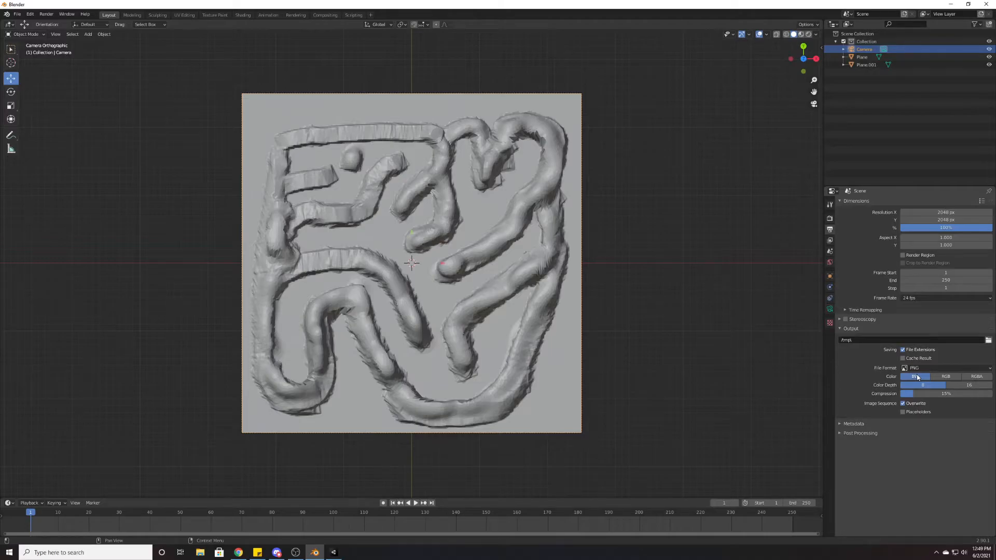
{"action": "mouse_move", "coordinate": [829, 229]}
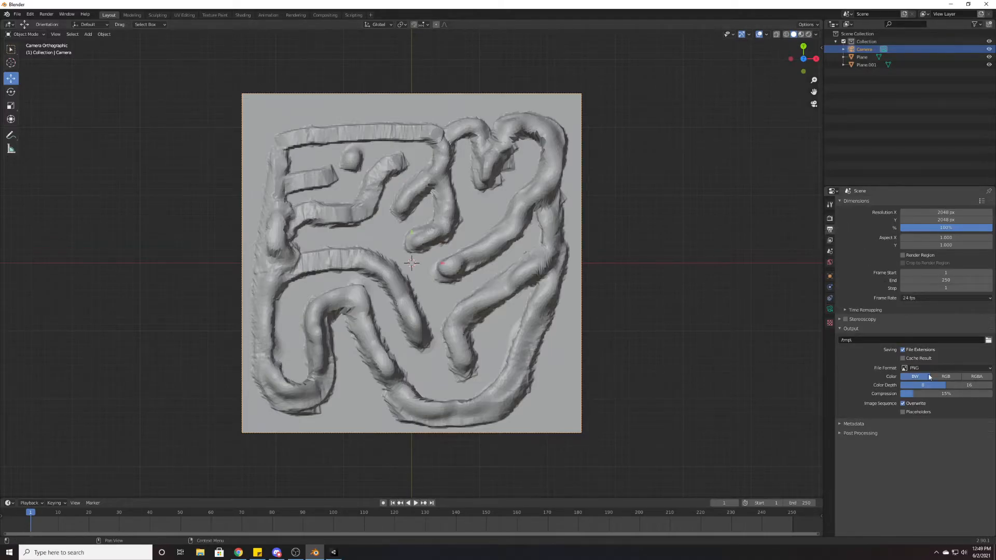
{"action": "mouse_move", "coordinate": [956, 385]}
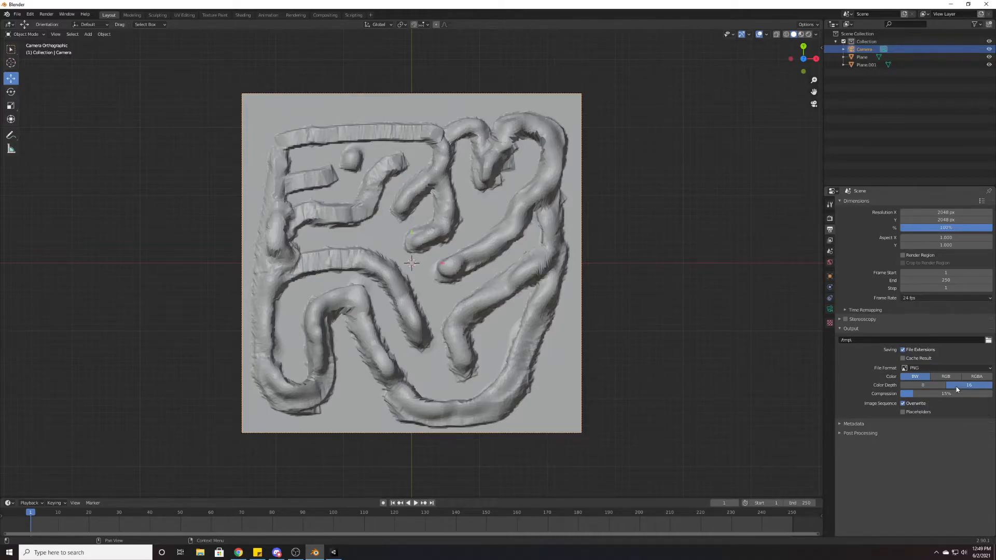
{"action": "mouse_move", "coordinate": [968, 385]}
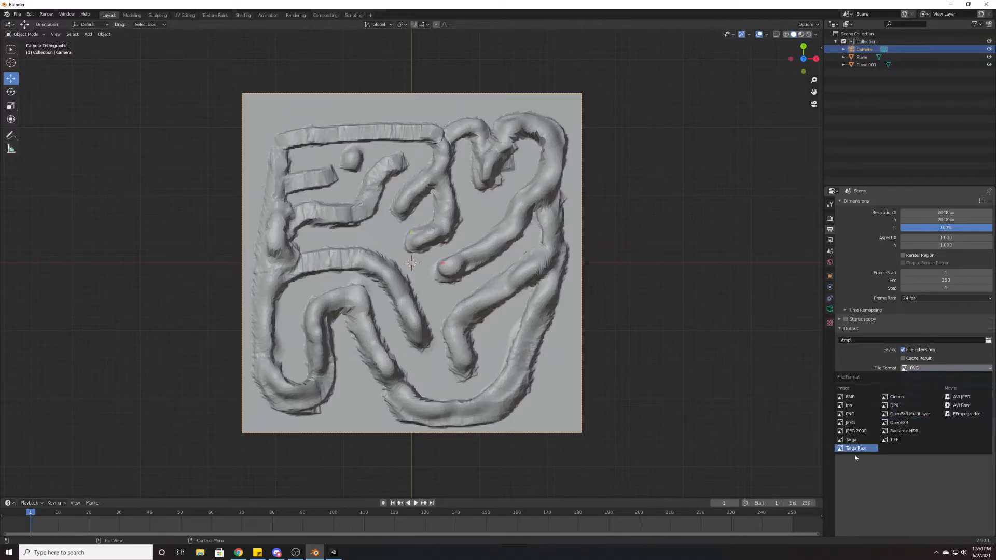
{"action": "mouse_move", "coordinate": [857, 447]}
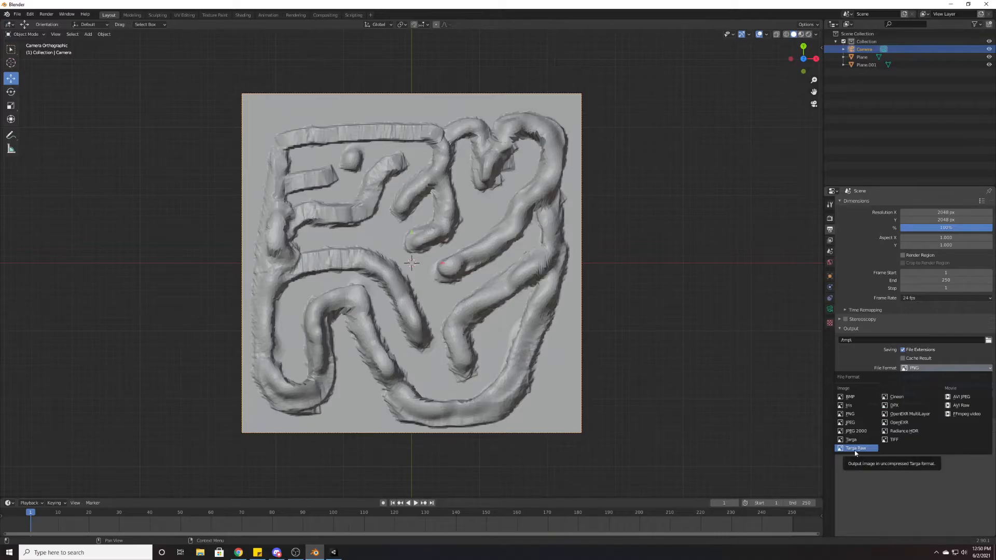
{"action": "left_click", "coordinate": [855, 448]}
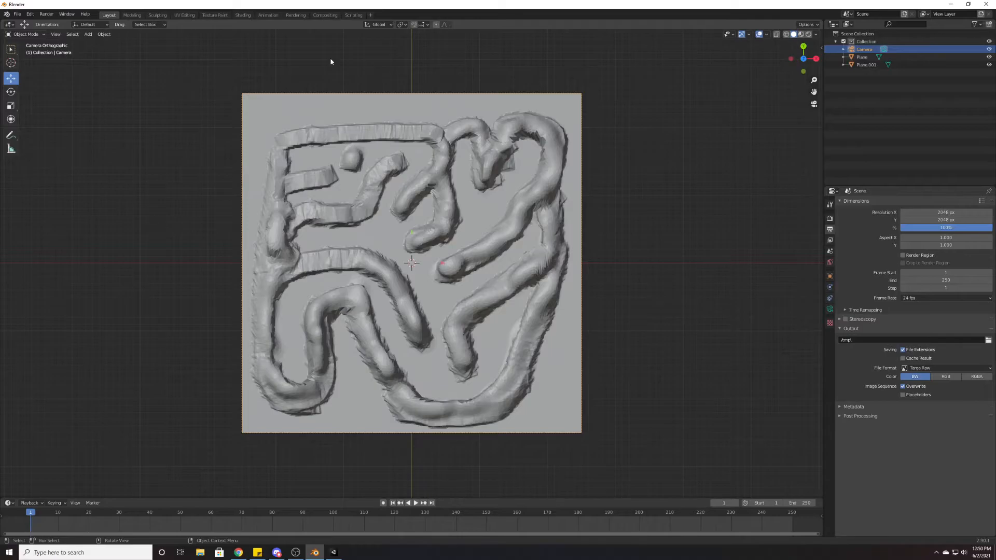
{"action": "mouse_move", "coordinate": [325, 19]}
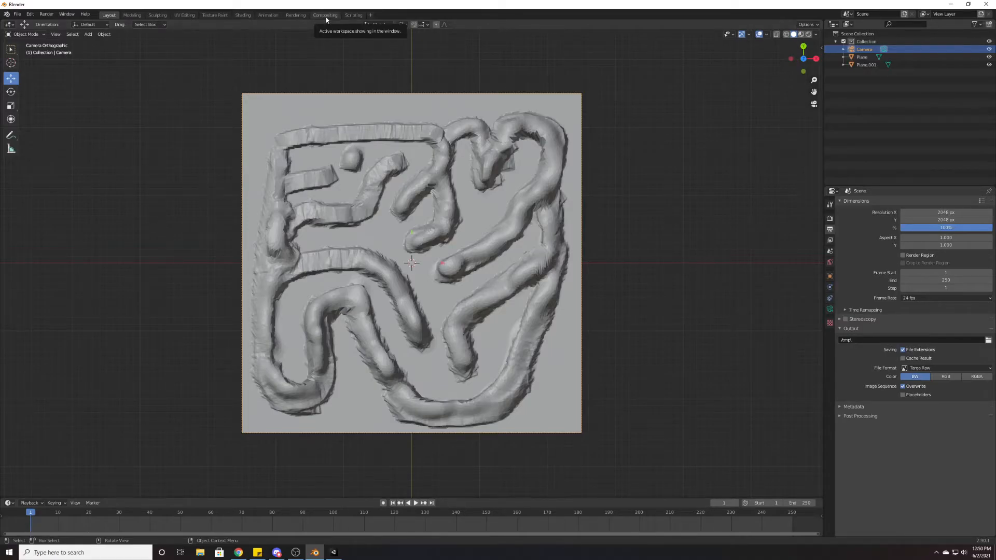
- Enable Use Nodes in Compositing and add Normalize and Invert nodes into the depth link
{"action": "left_click", "coordinate": [325, 14]}
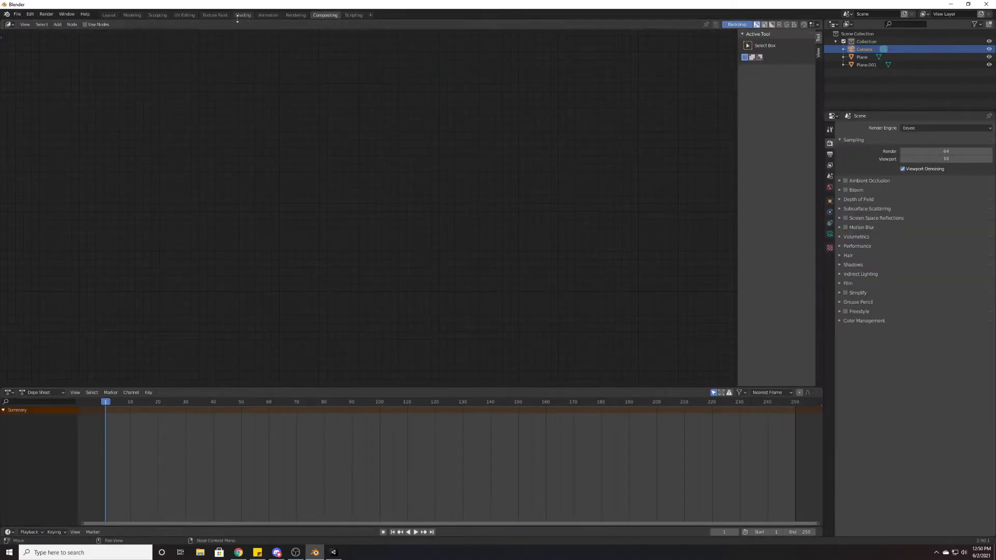
{"action": "left_click", "coordinate": [85, 24]}
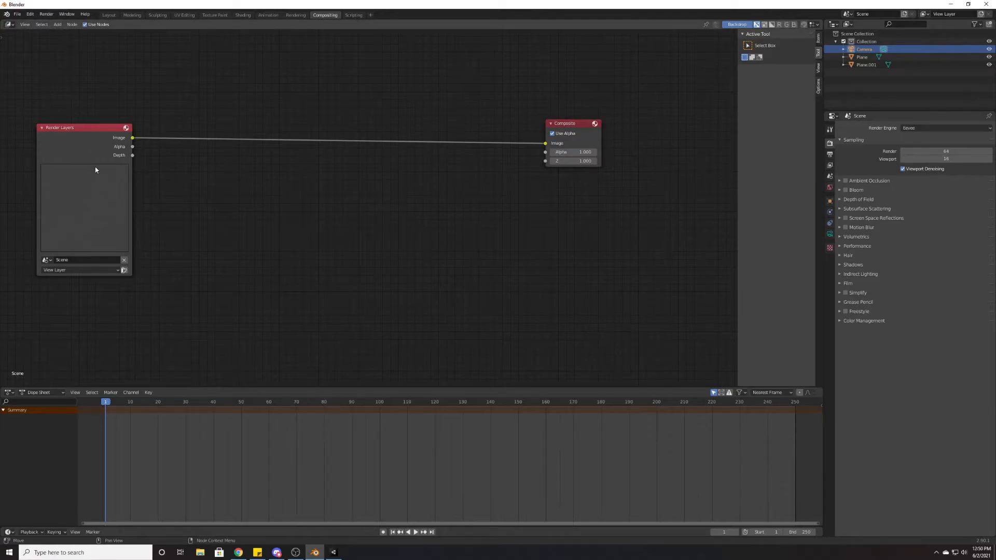
{"action": "mouse_move", "coordinate": [118, 202]}
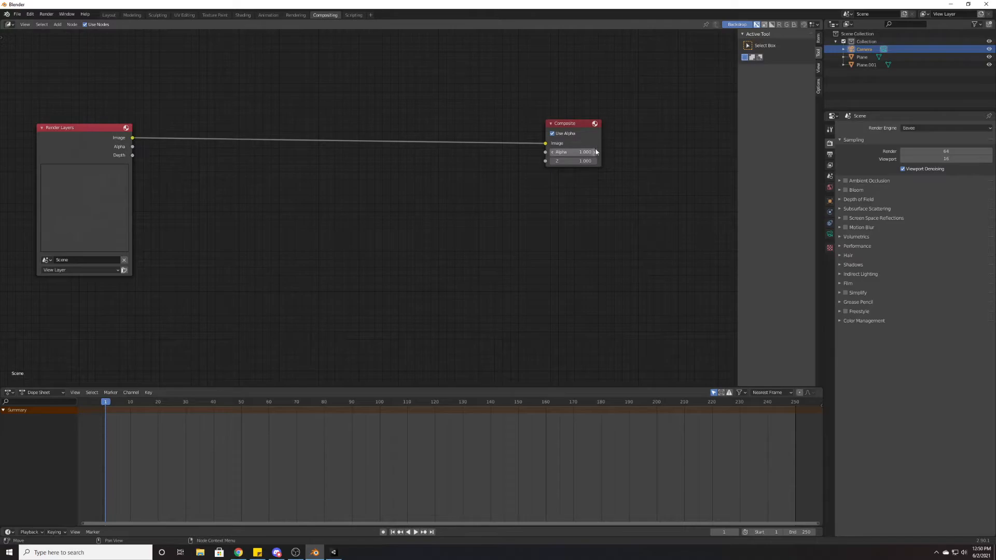
{"action": "mouse_move", "coordinate": [231, 203]}
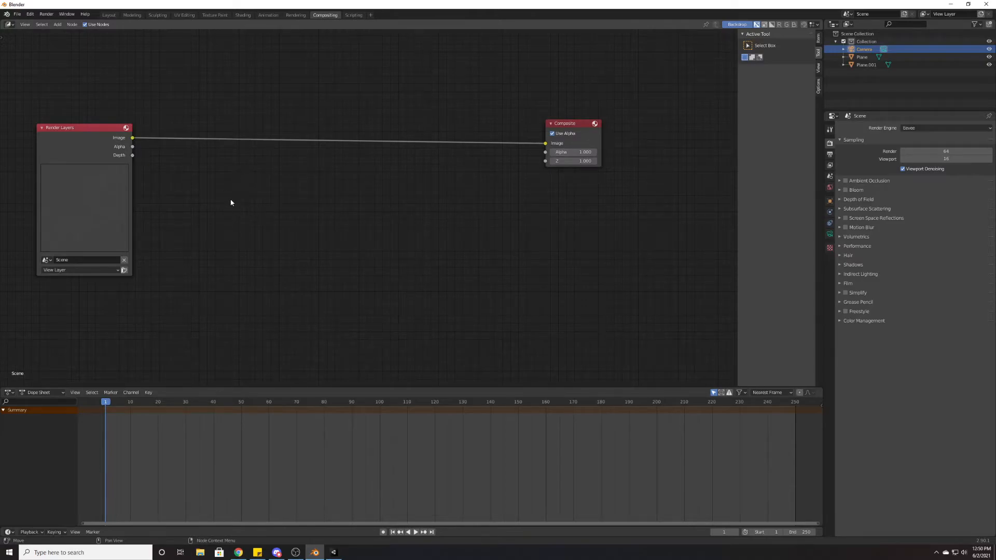
{"action": "left_click", "coordinate": [230, 202]}
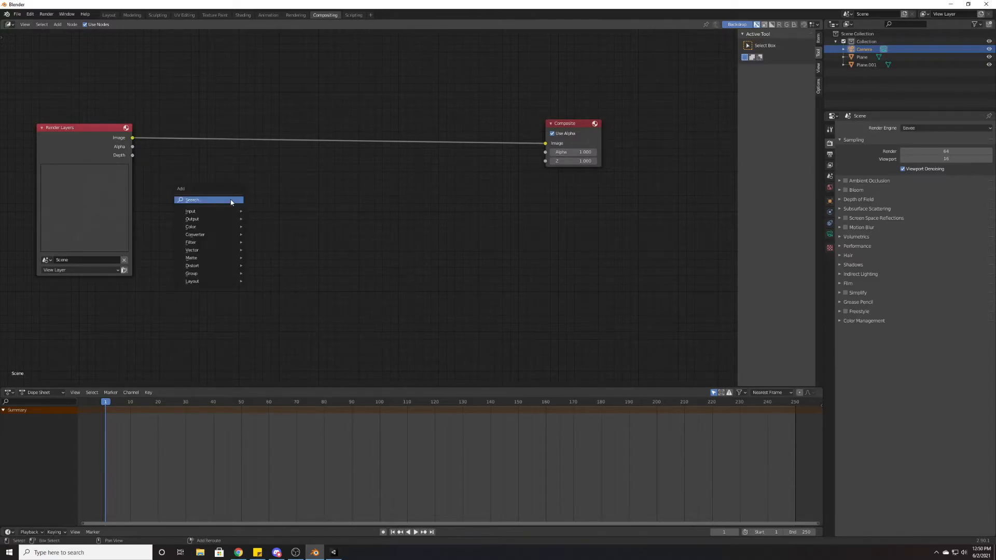
{"action": "left_click", "coordinate": [190, 211]}
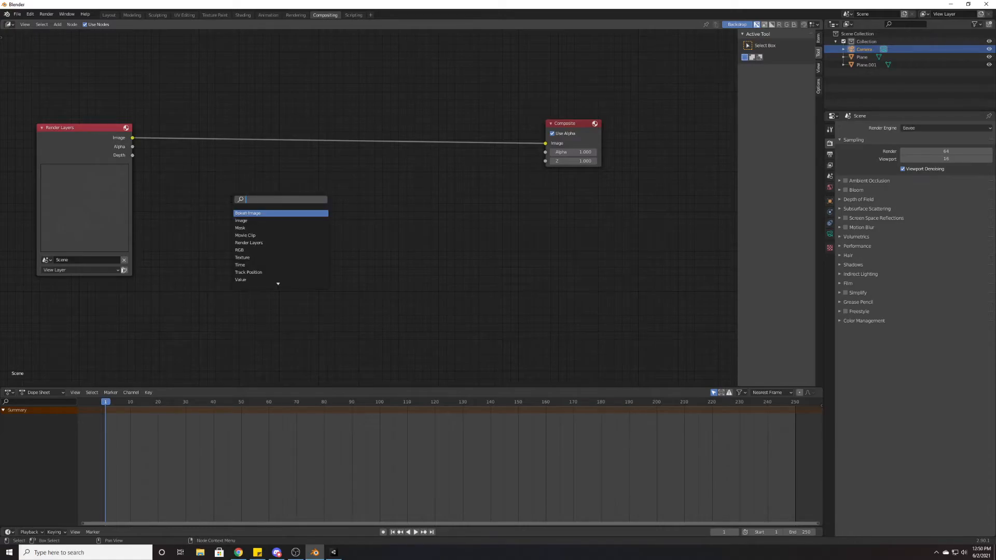
{"action": "type", "text": "nor"}
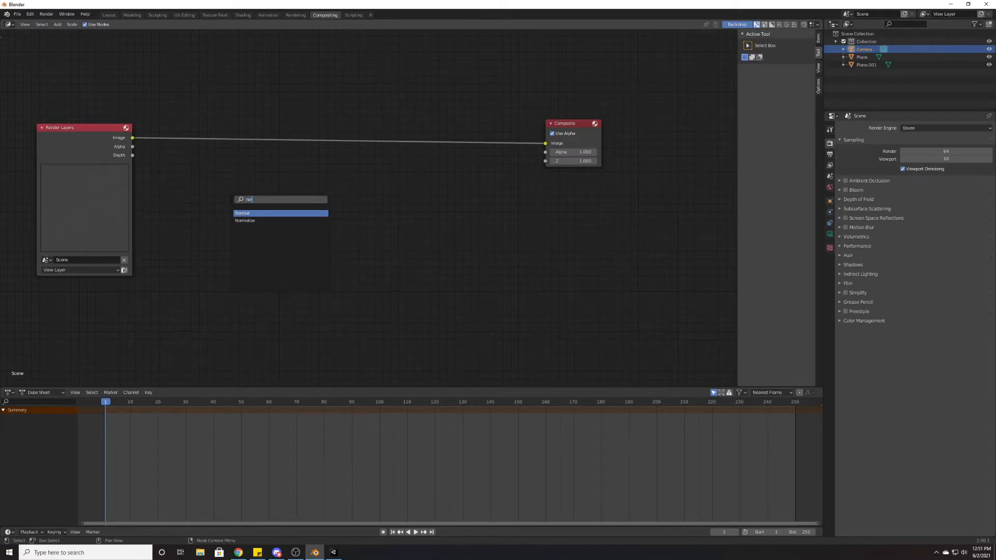
{"action": "left_click", "coordinate": [245, 220]}
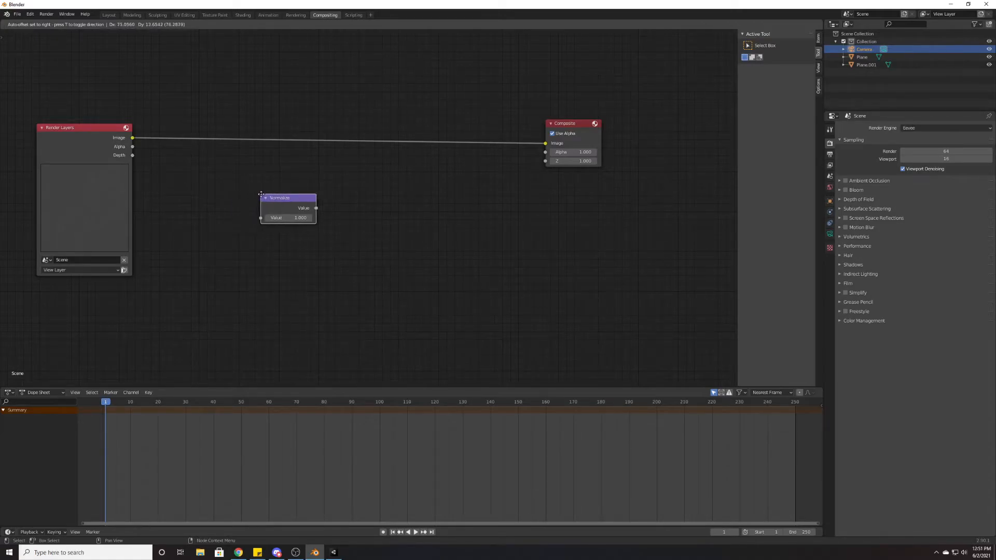
{"action": "left_click_drag", "start_coordinate": [279, 197], "coordinate": [202, 131]}
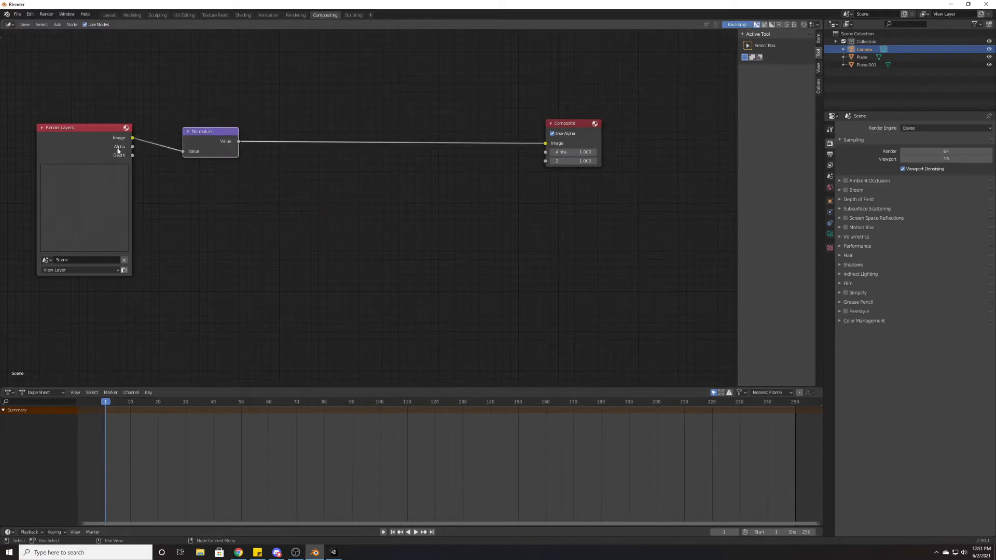
{"action": "mouse_move", "coordinate": [133, 159]}
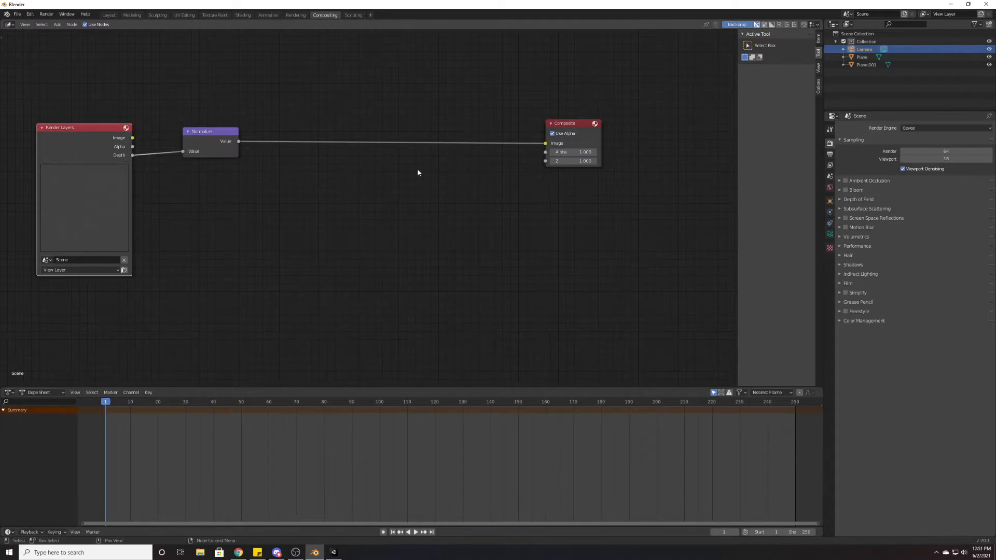
{"action": "left_click", "coordinate": [57, 25]}
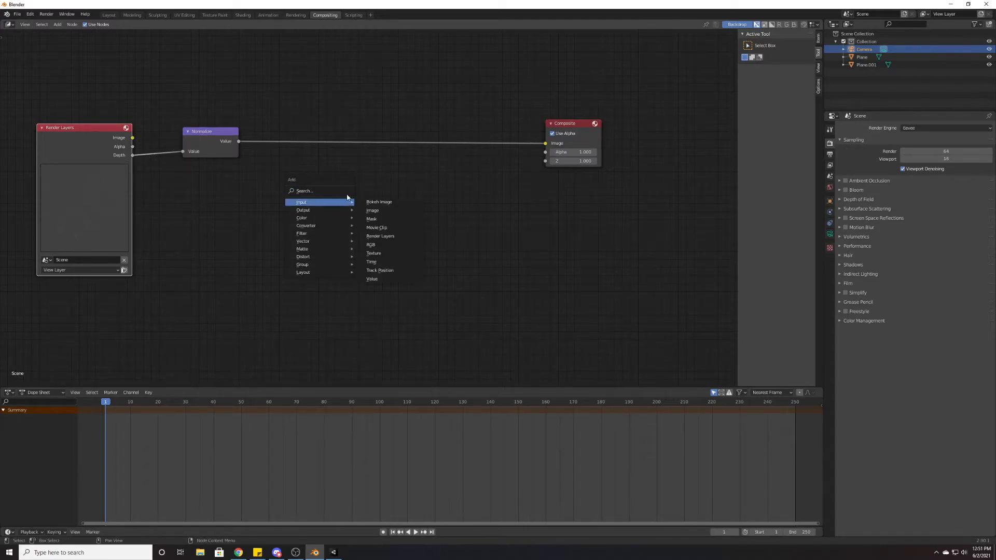
{"action": "type", "text": "inv"}
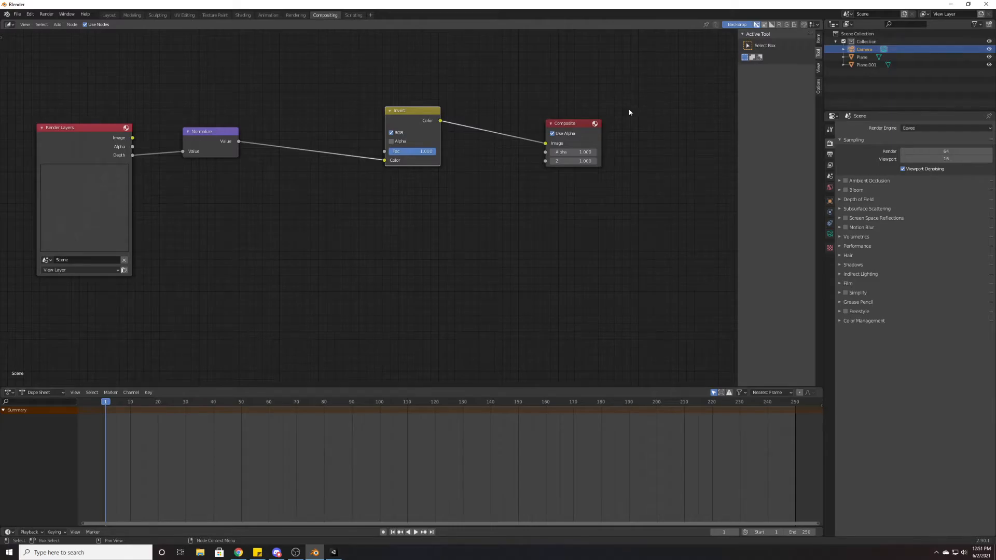
{"action": "mouse_move", "coordinate": [353, 14]}
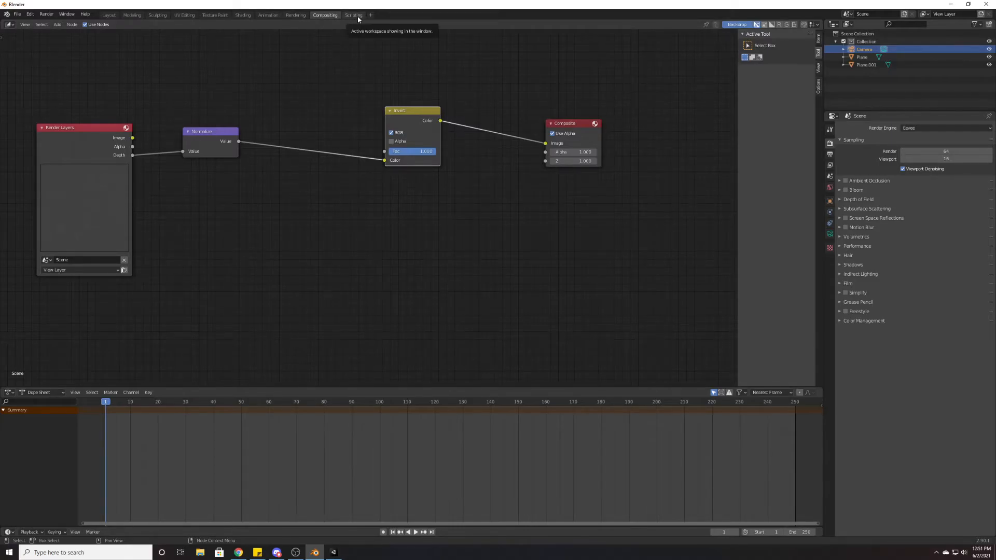
- Render the frame with F12 and save the result as HM3.tga in Documents
{"action": "key", "text": "F12"}
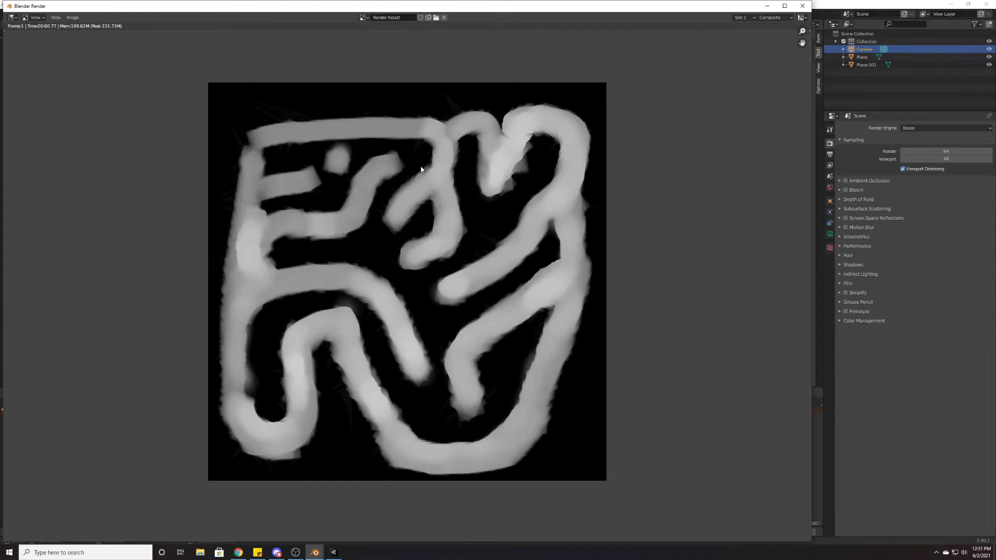
{"action": "mouse_move", "coordinate": [464, 42]}
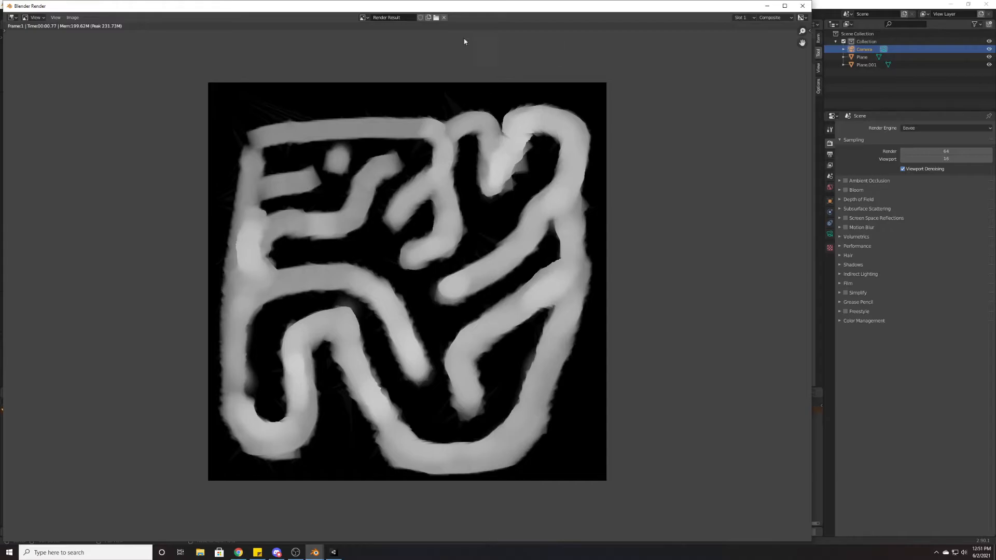
{"action": "left_click", "coordinate": [72, 18]}
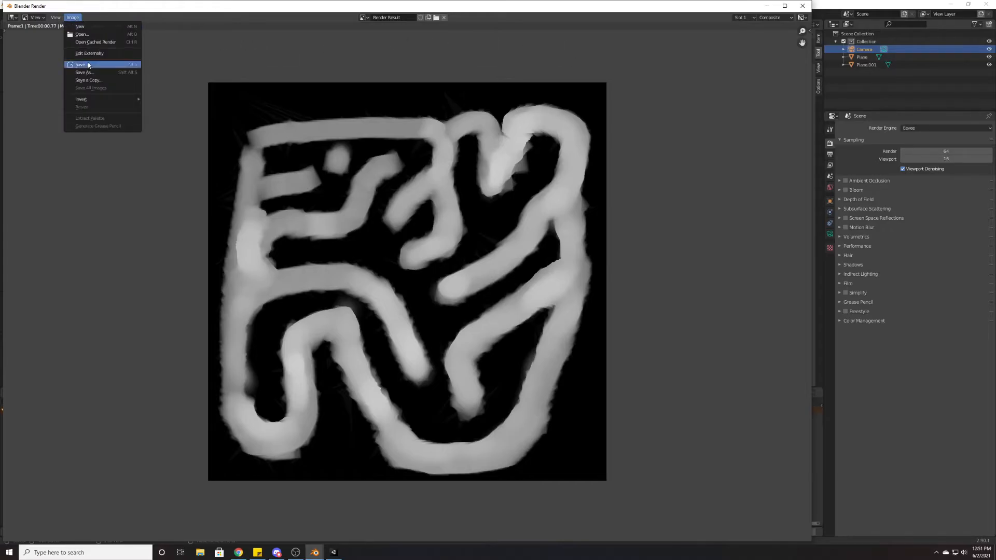
{"action": "left_click", "coordinate": [85, 71]}
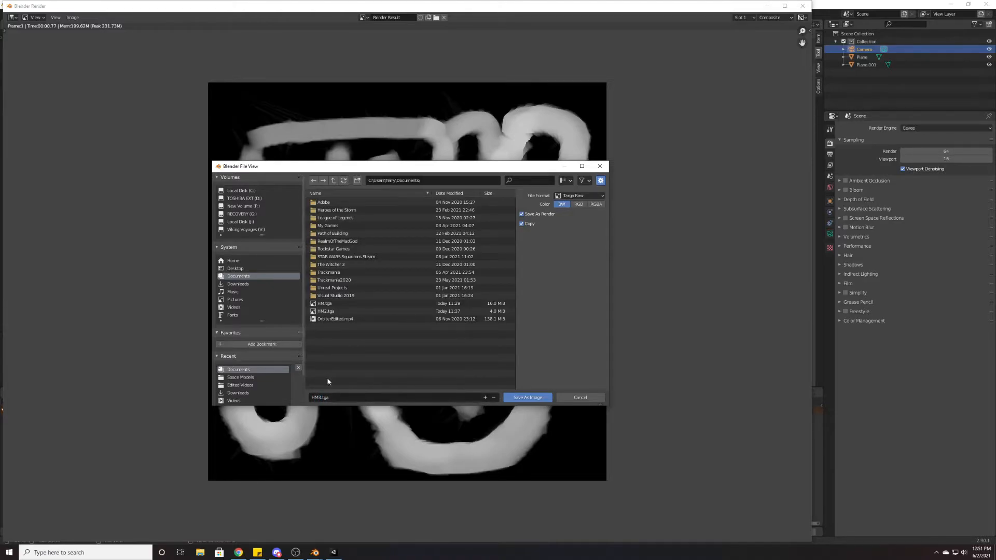
{"action": "left_click", "coordinate": [527, 397]}
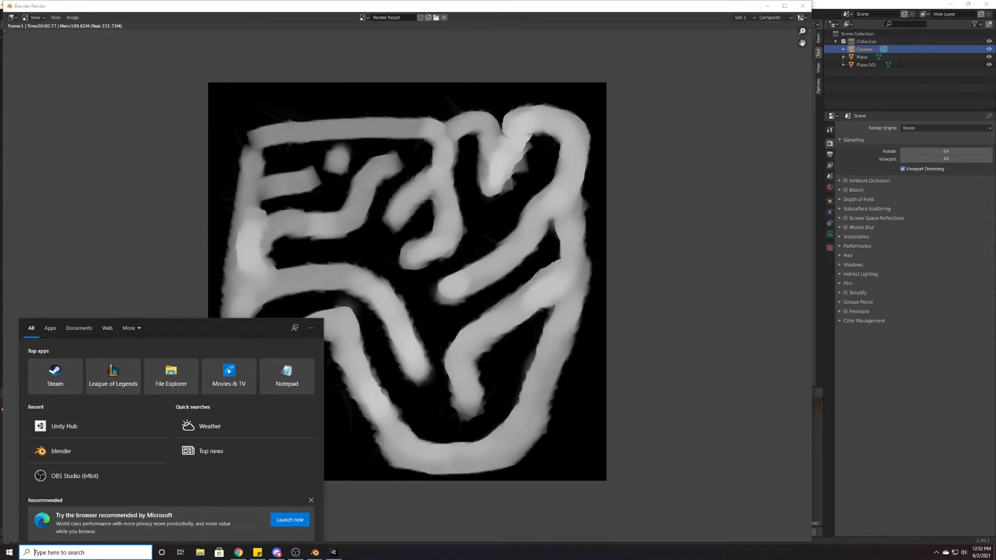
- Search 'Ph' in the Start menu and launch Adobe Photoshop 2021
{"action": "type", "text": "Ph"}
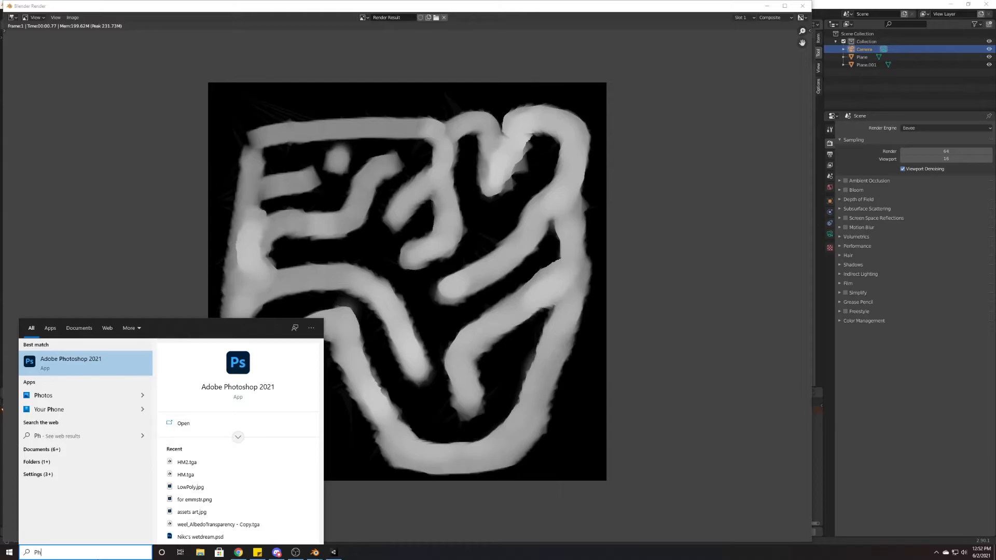
{"action": "left_click", "coordinate": [183, 424]}
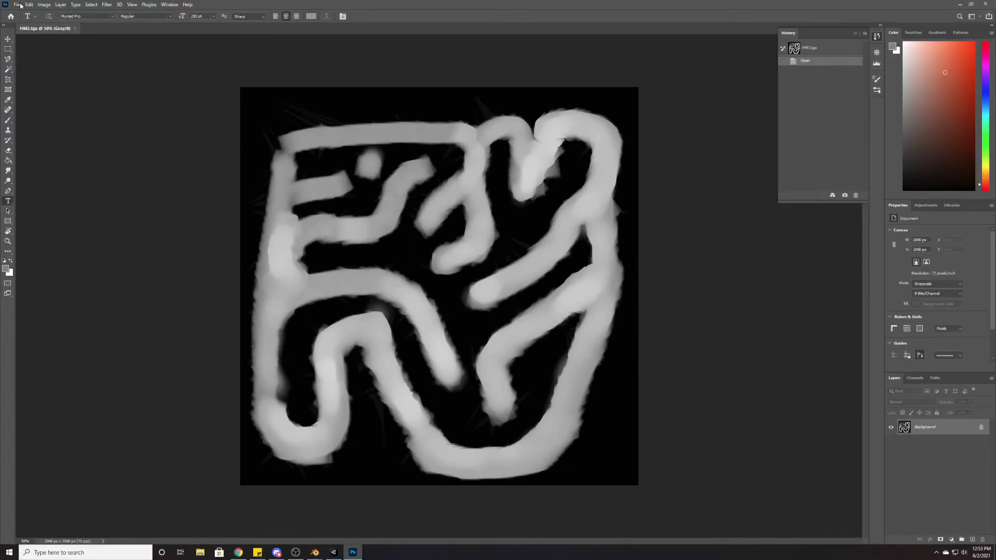
- Save the height map as HM3.raw in Photoshop Raw format with header 0
{"action": "left_click", "coordinate": [17, 5]}
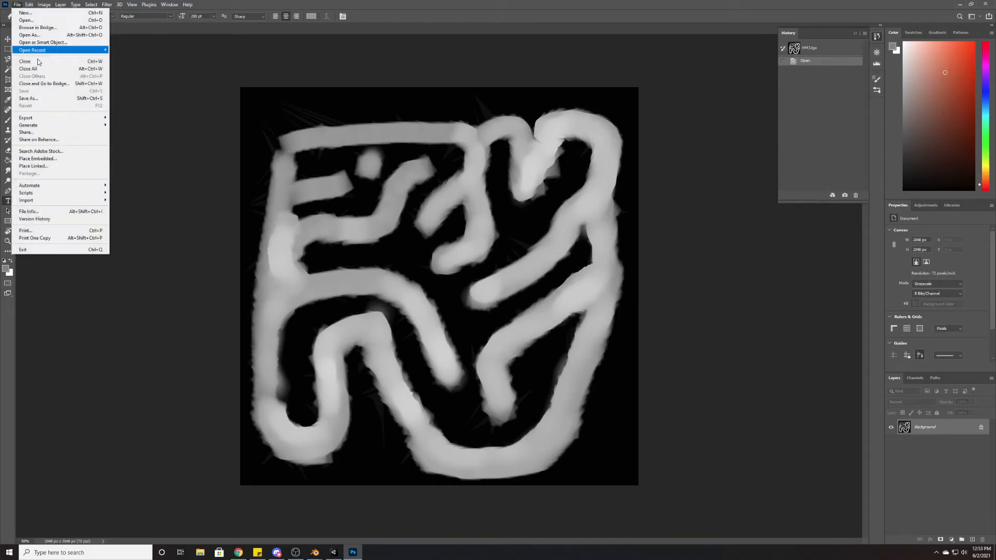
{"action": "left_click", "coordinate": [28, 98]}
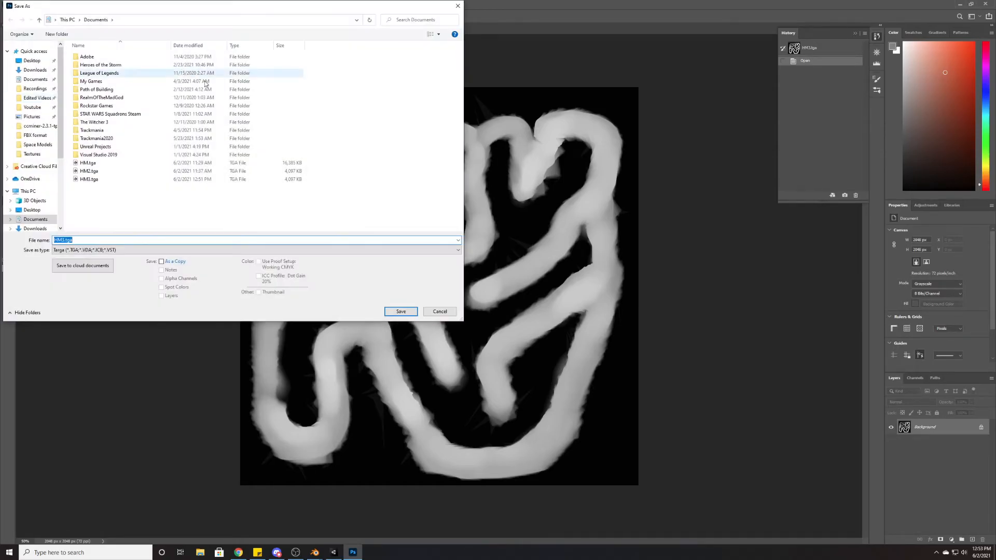
{"action": "left_click", "coordinate": [254, 250]}
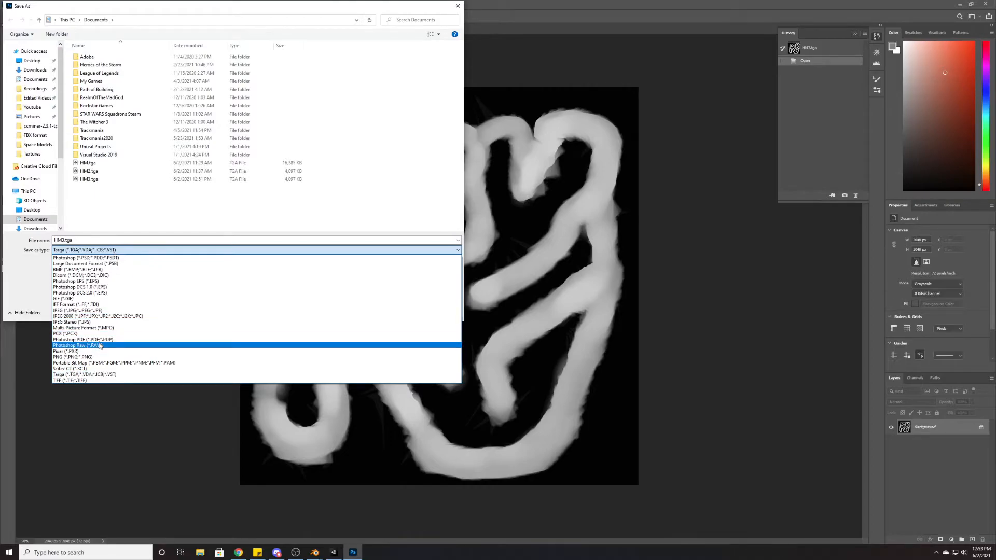
{"action": "left_click", "coordinate": [76, 345]}
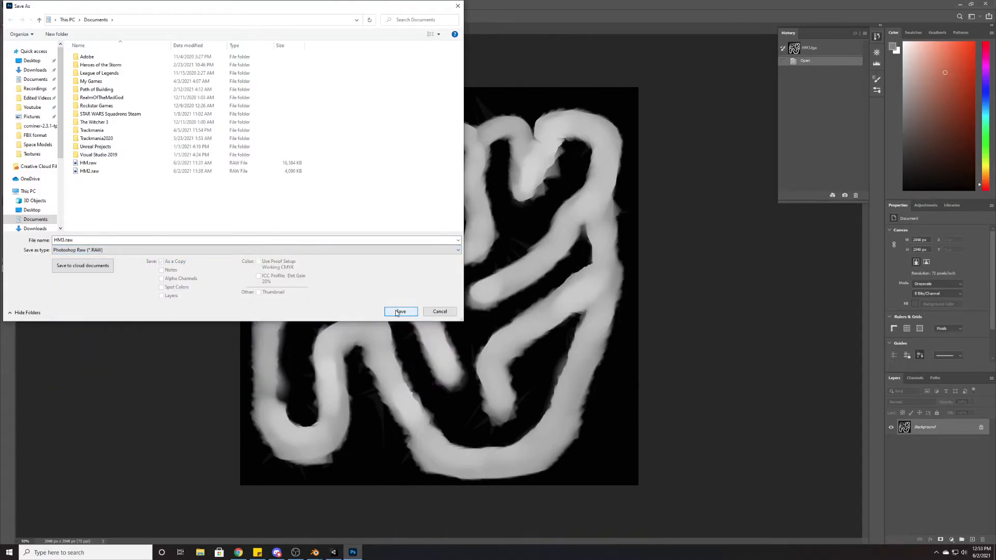
{"action": "left_click", "coordinate": [400, 312]}
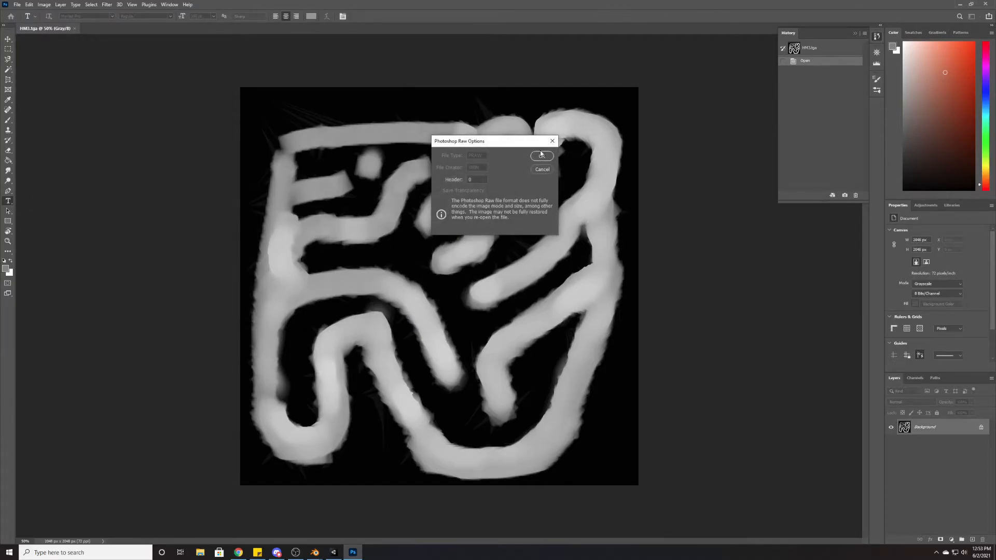
{"action": "left_click", "coordinate": [541, 156]}
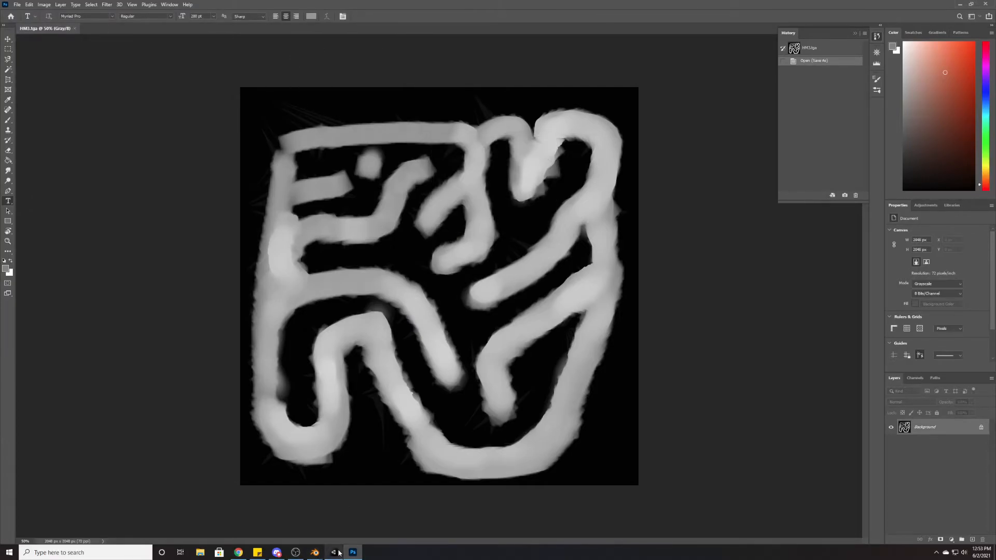
{"action": "left_click", "coordinate": [333, 552]}
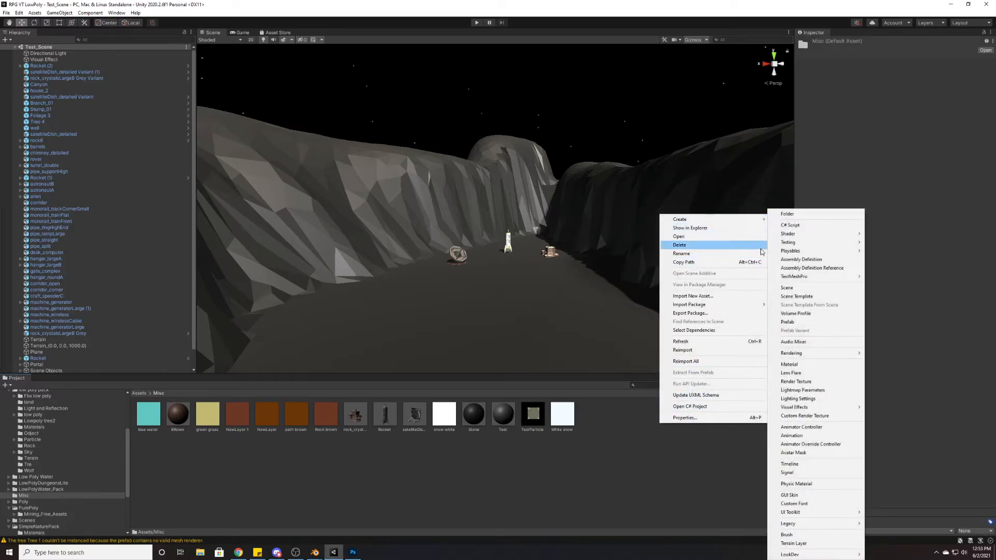
{"action": "mouse_move", "coordinate": [679, 219]}
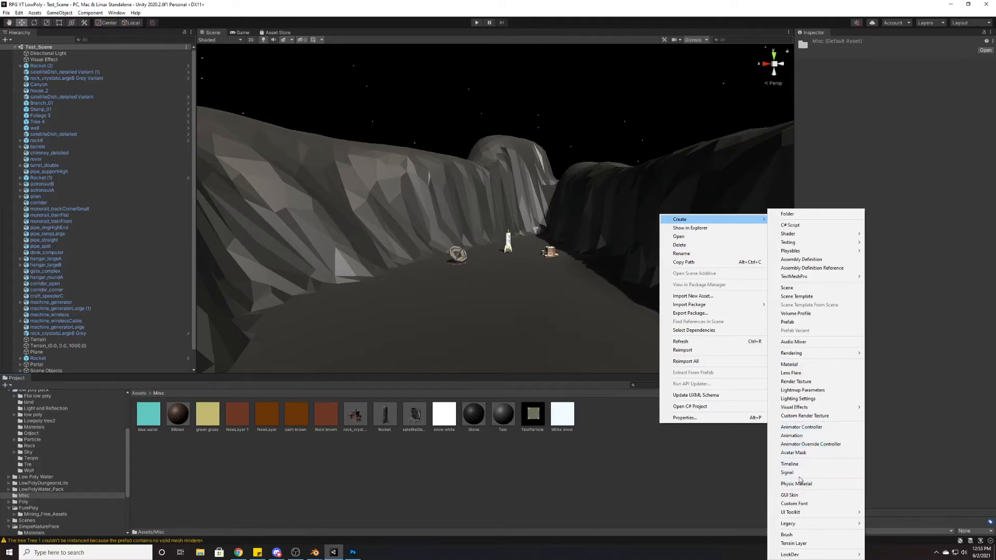
- Create a scene named YTtest in the Misc folder, open it, then view Assets
{"action": "left_click", "coordinate": [786, 288]}
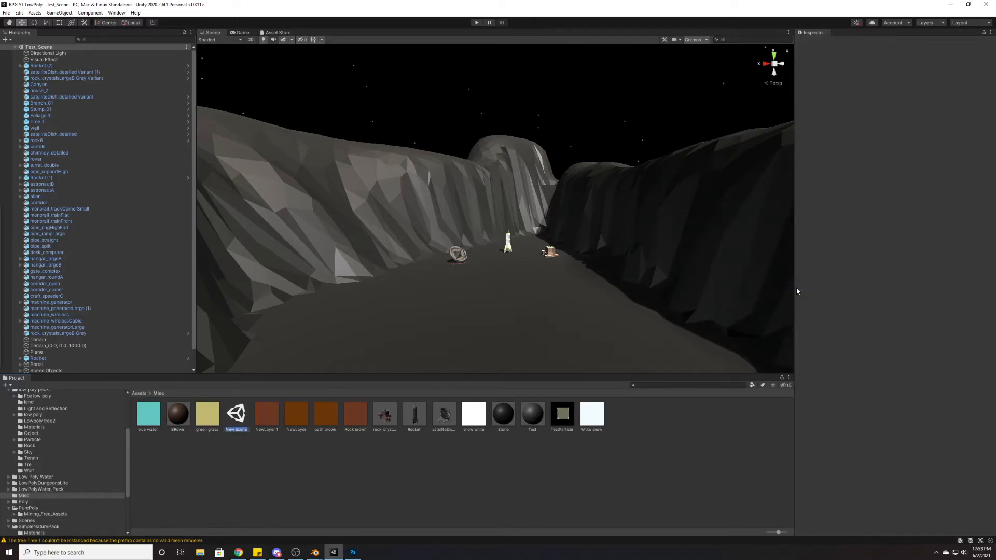
{"action": "left_click", "coordinate": [590, 413]}
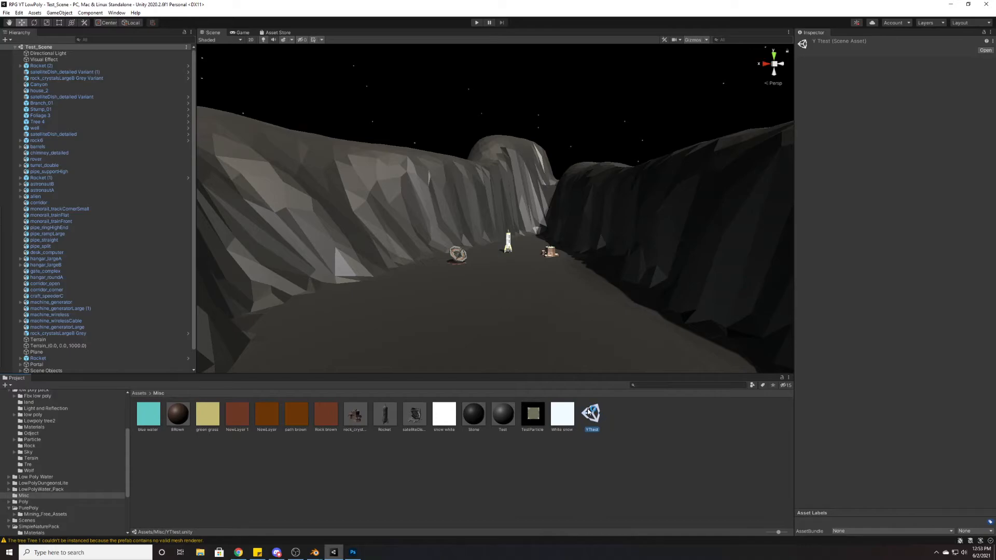
{"action": "double_click", "coordinate": [590, 413]}
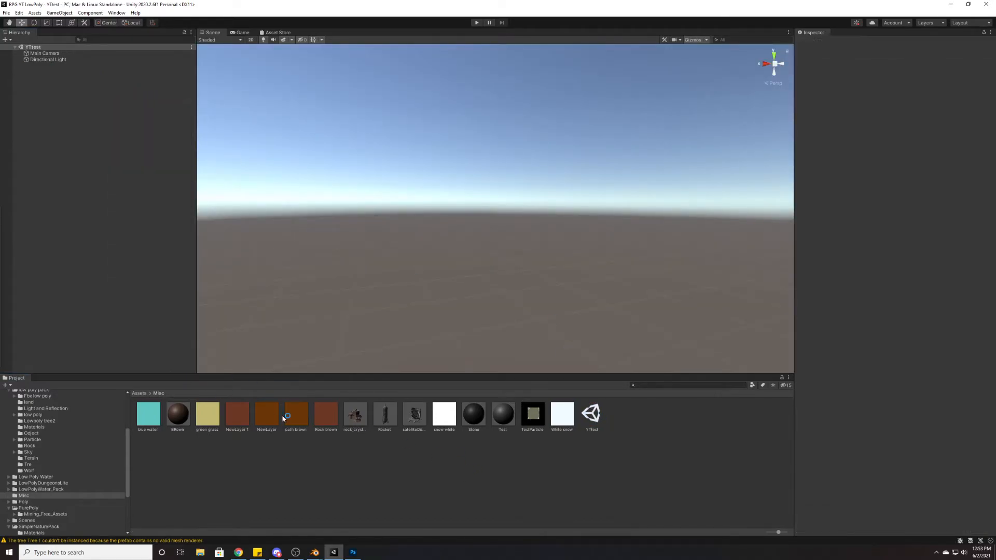
{"action": "left_click", "coordinate": [139, 393]}
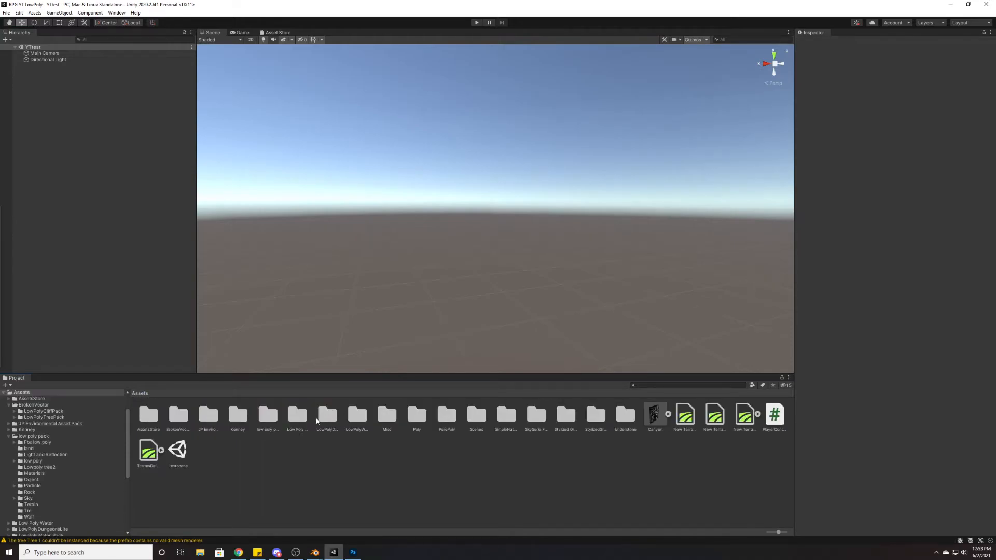
{"action": "mouse_move", "coordinate": [203, 411]}
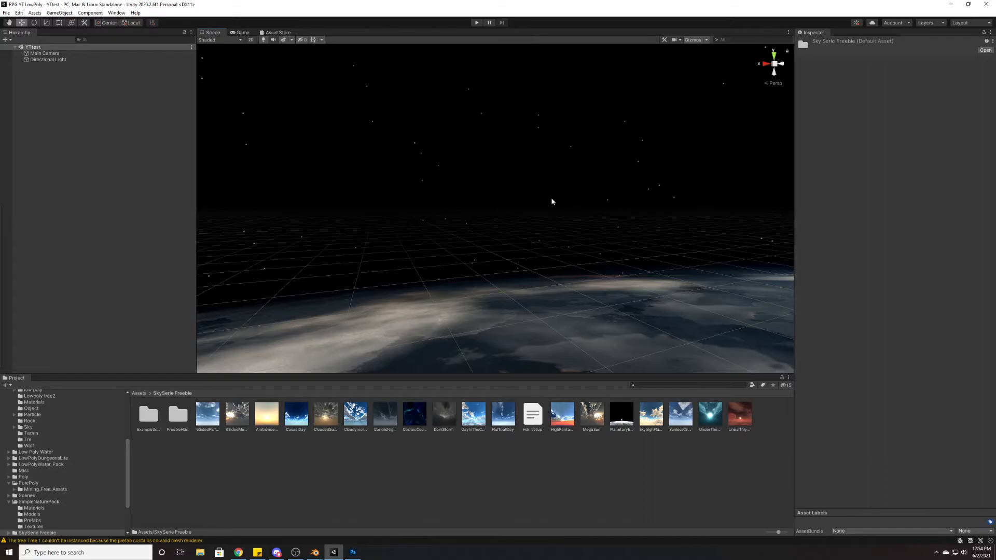
- Add a 3D Object > Terrain to the Hierarchy and select it
{"action": "right_click", "coordinate": [106, 118]}
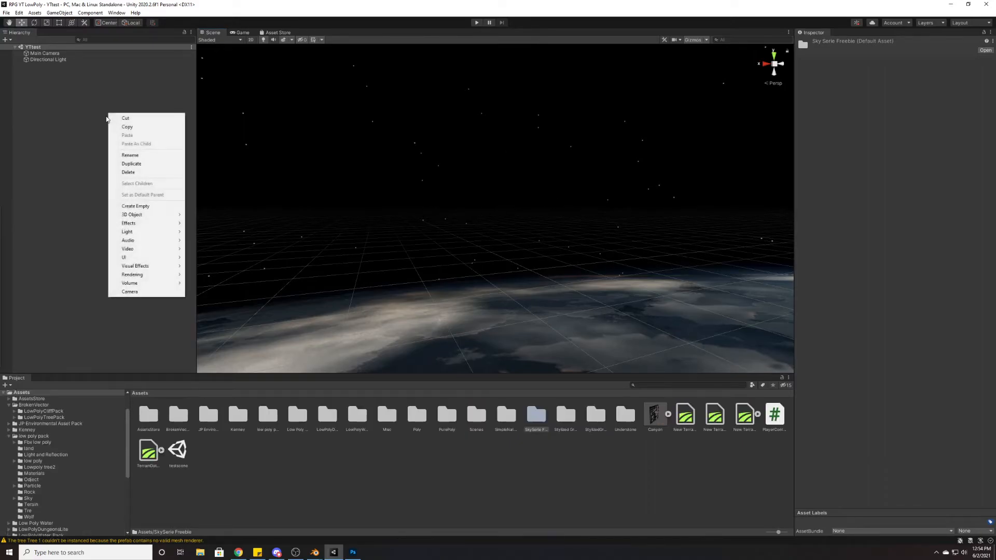
{"action": "mouse_move", "coordinate": [131, 214]}
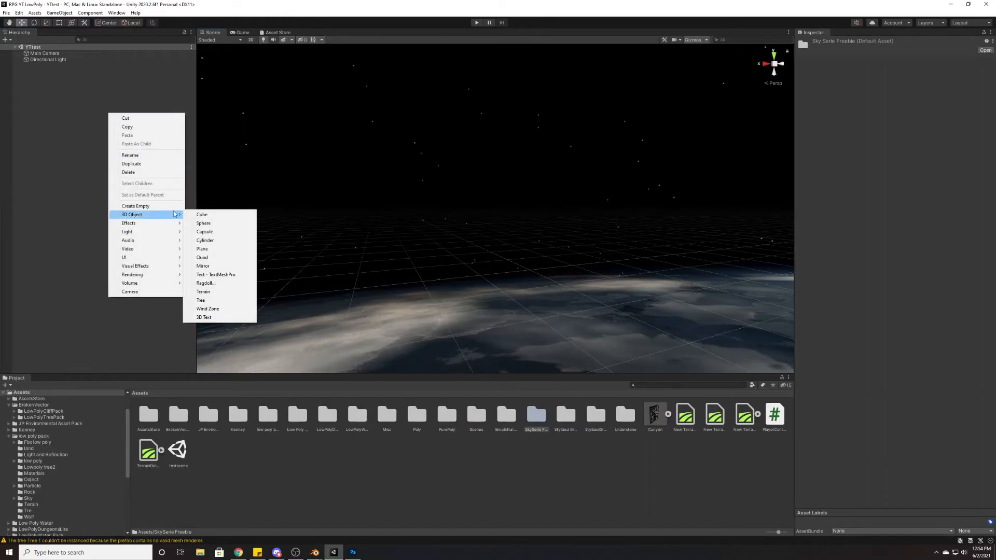
{"action": "left_click", "coordinate": [203, 291]}
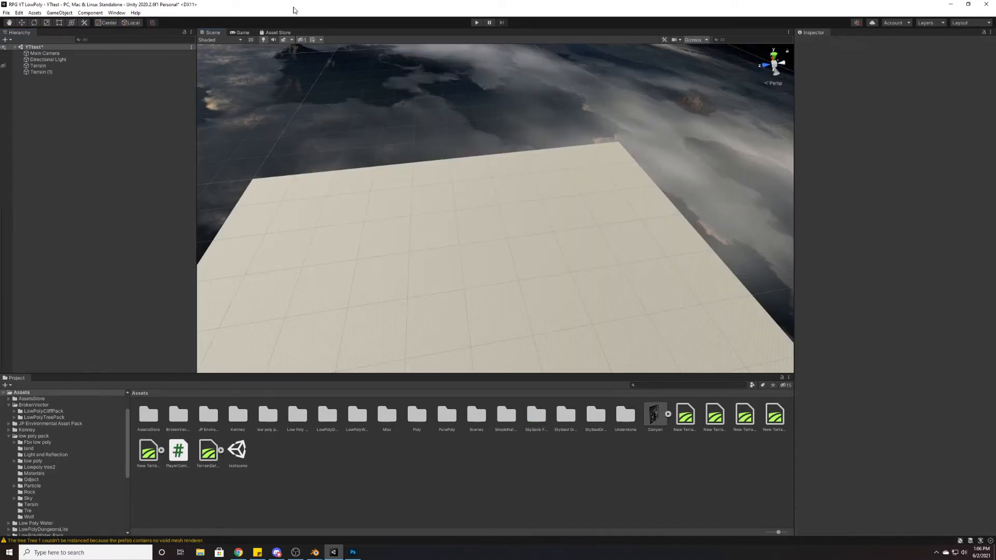
{"action": "mouse_move", "coordinate": [71, 83]}
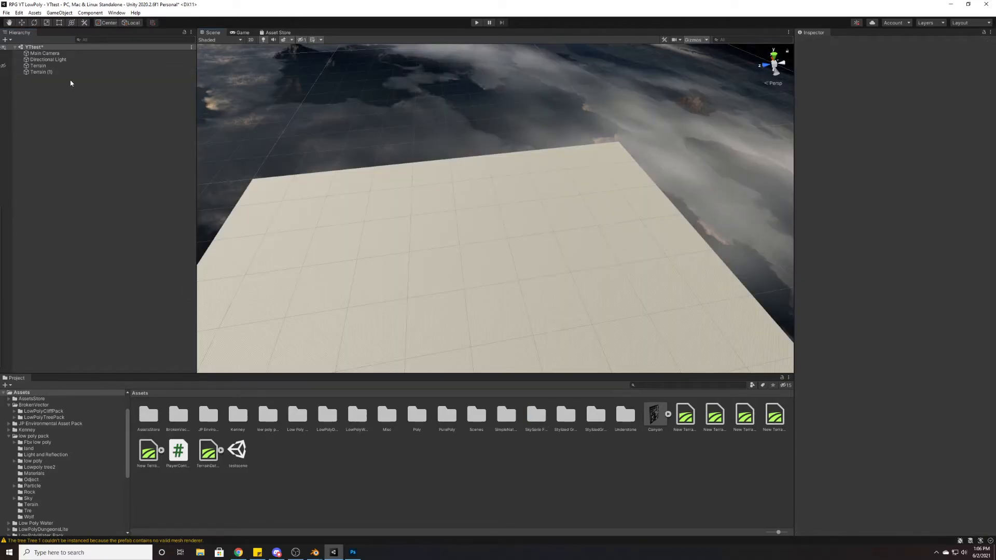
{"action": "left_click", "coordinate": [41, 72]}
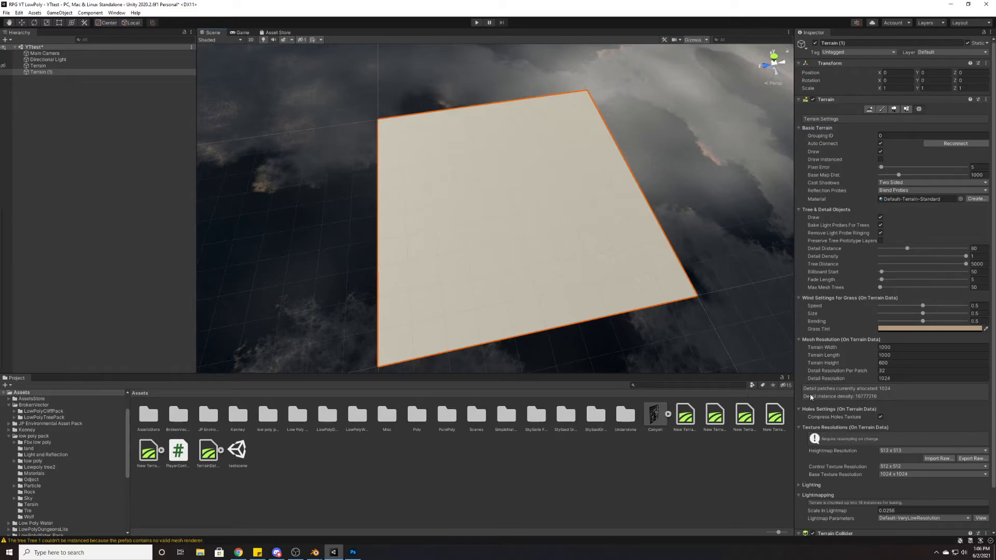
- Set terrain width and length to 2048 and terrain height to 275
{"action": "triple_click", "coordinate": [931, 348]}
{"action": "type", "text": "2048"}
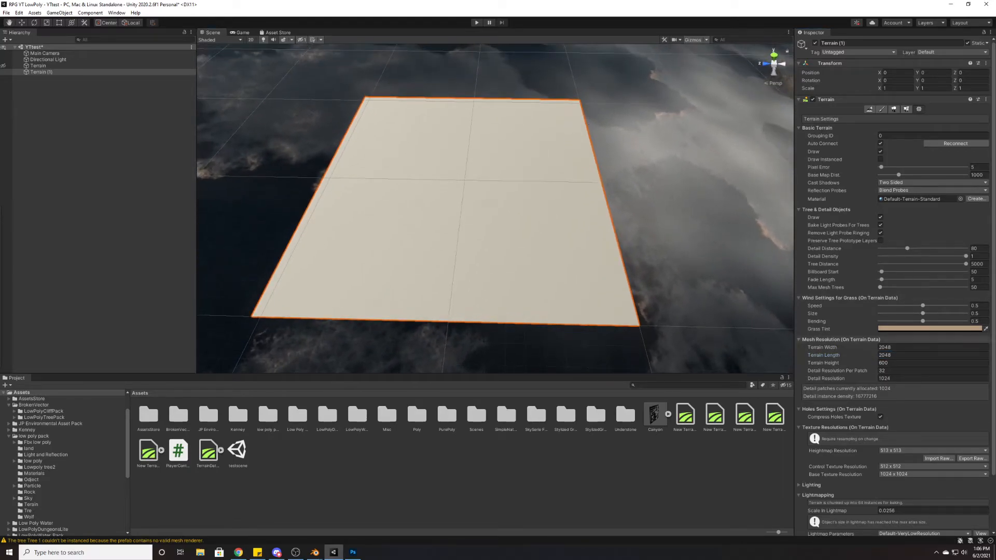
{"action": "triple_click", "coordinate": [931, 363]}
{"action": "type", "text": "275"}
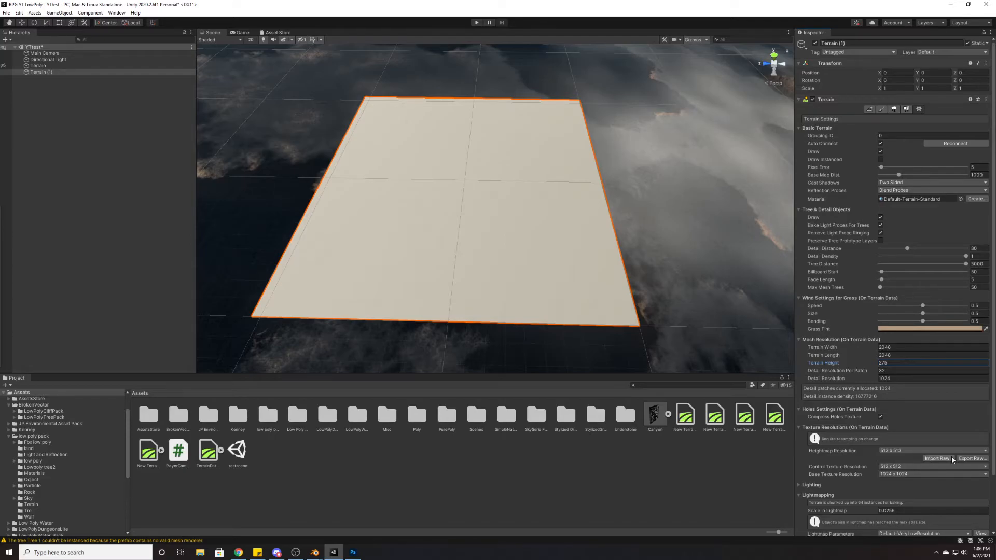
{"action": "mouse_move", "coordinate": [936, 458]}
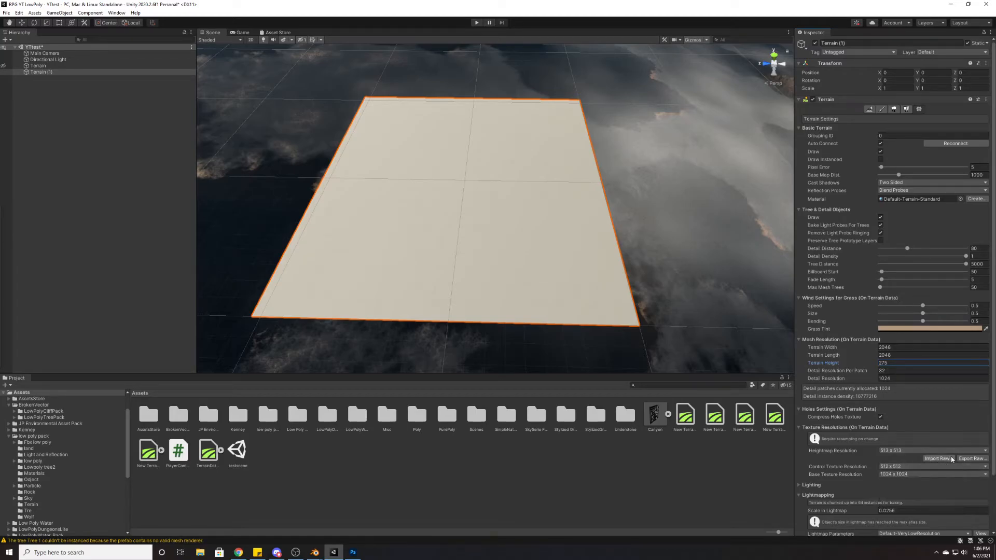
- Import the HM2.raw height map onto the terrain via Import Raw
{"action": "left_click", "coordinate": [936, 458]}
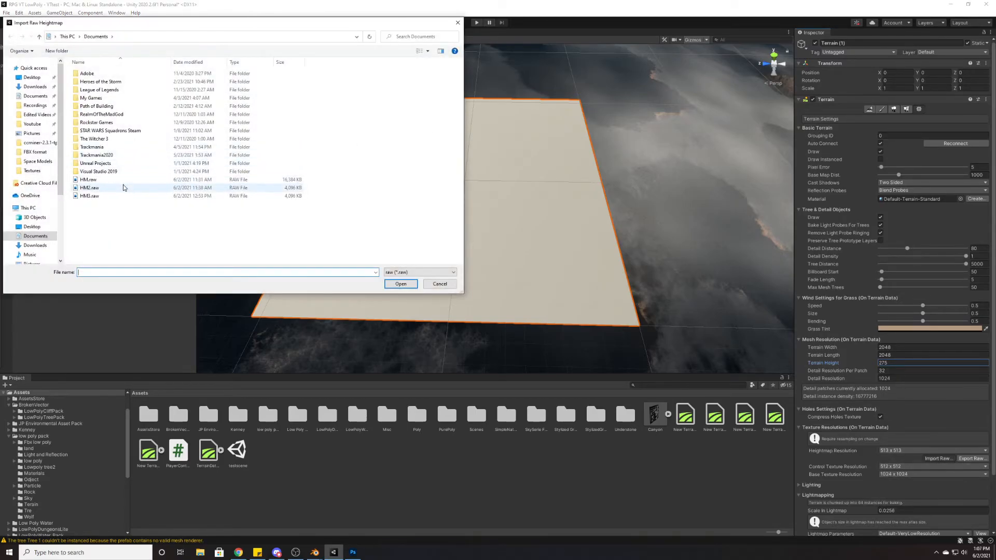
{"action": "left_click", "coordinate": [89, 187]}
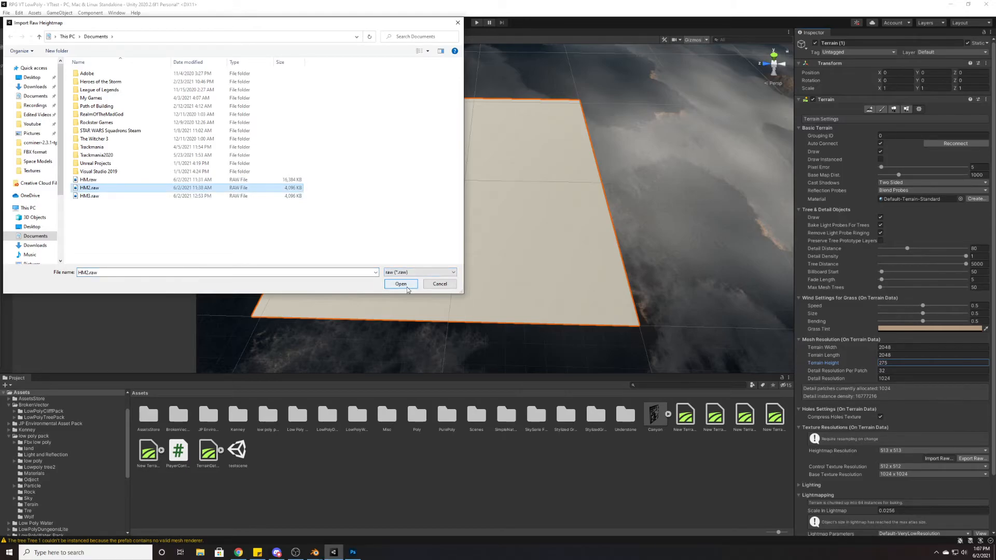
{"action": "left_click", "coordinate": [401, 283]}
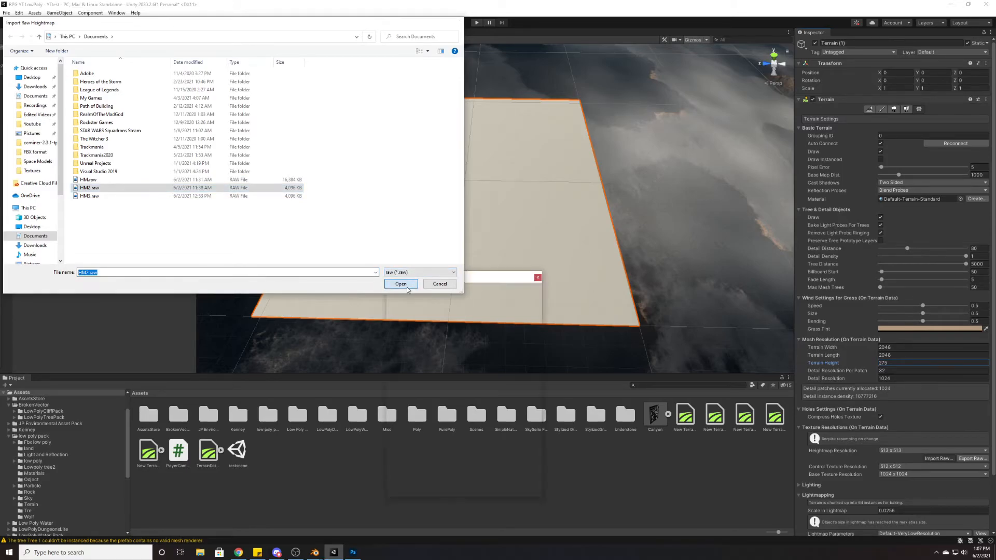
{"action": "left_click", "coordinate": [401, 284]}
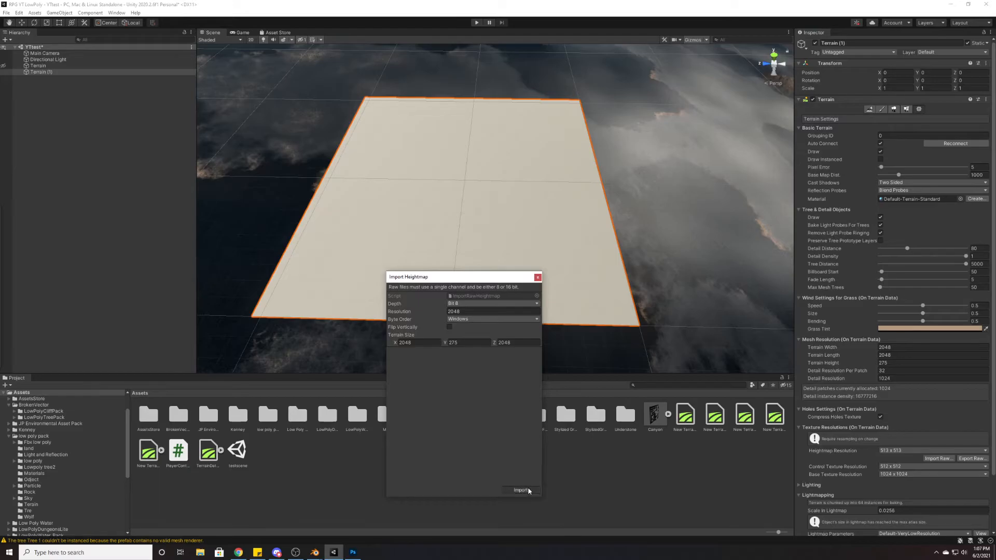
{"action": "left_click", "coordinate": [520, 490]}
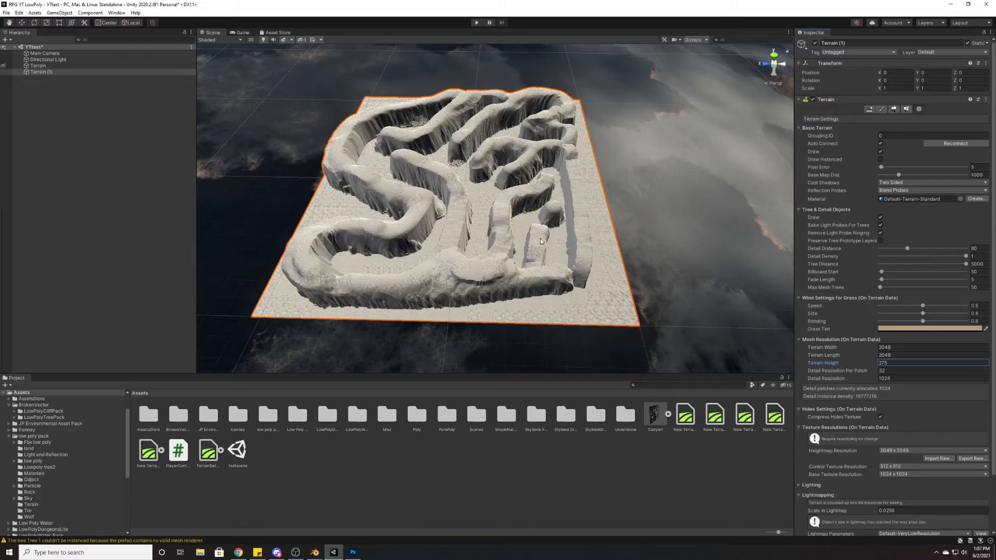
{"action": "mouse_move", "coordinate": [441, 3]}
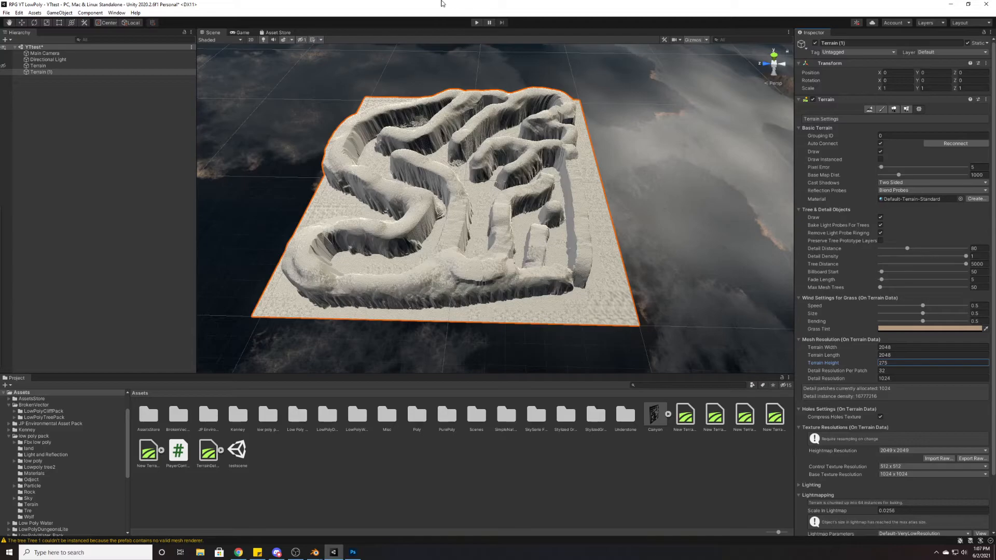
{"action": "mouse_move", "coordinate": [728, 173]}
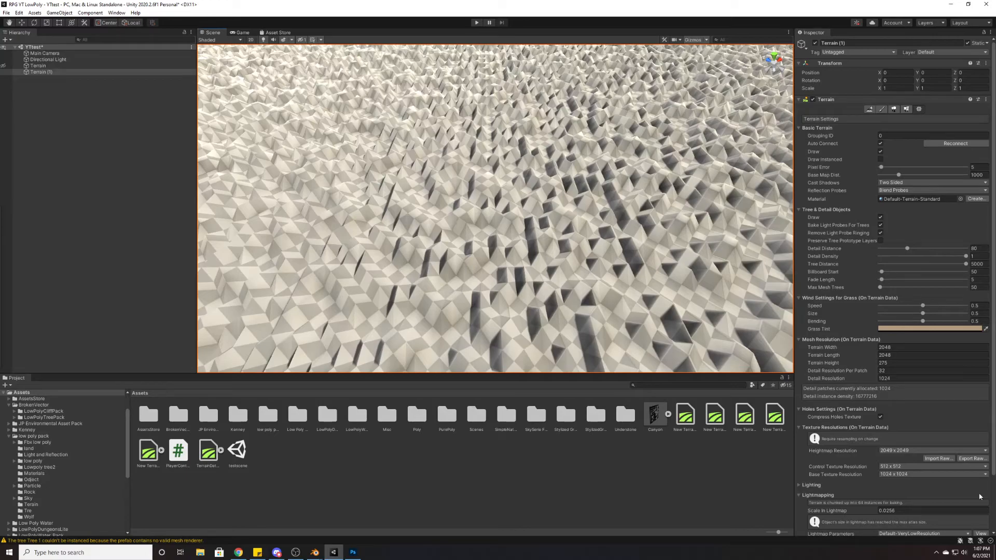
- Change the Heightmap Resolution dropdown to 1025 × 1025
{"action": "left_click", "coordinate": [931, 451]}
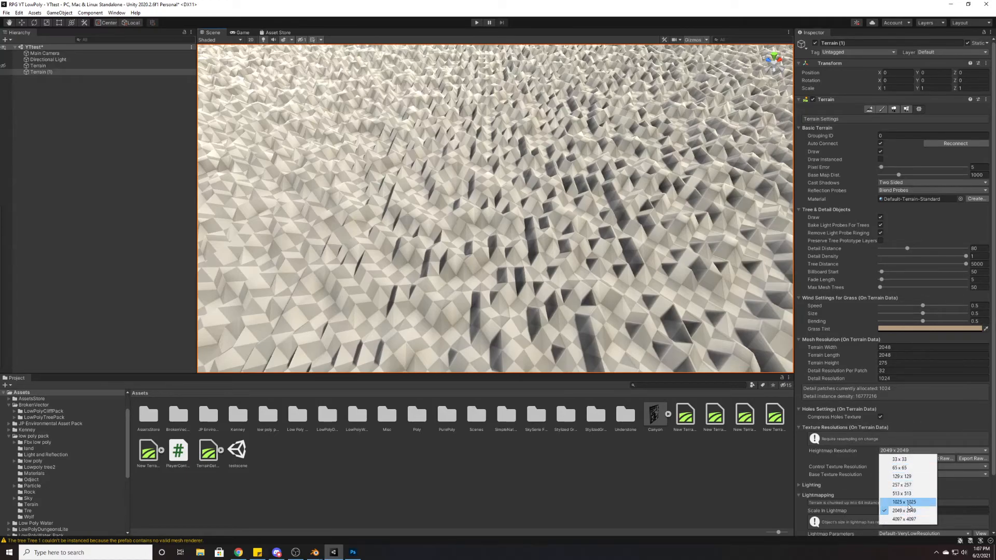
{"action": "left_click", "coordinate": [902, 503]}
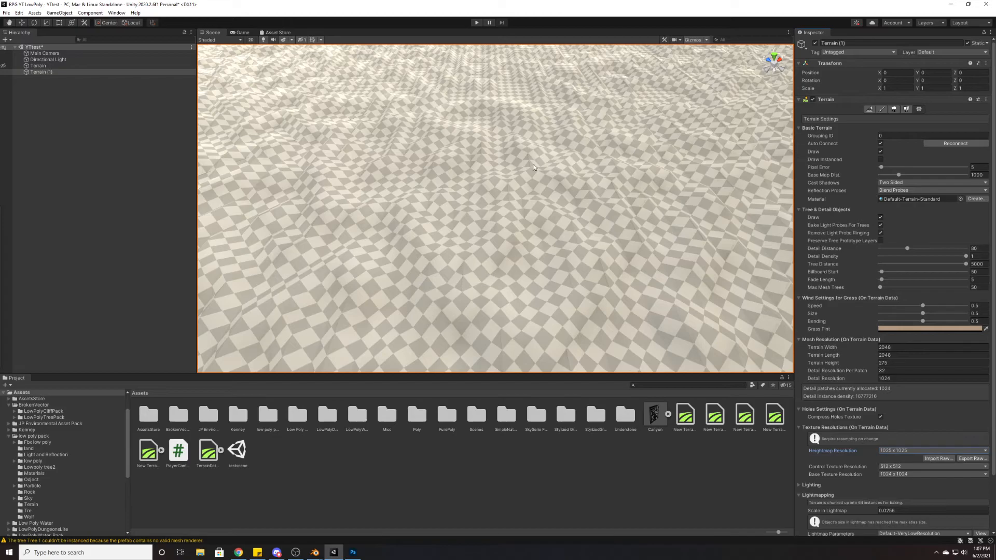
{"action": "mouse_move", "coordinate": [599, 118]}
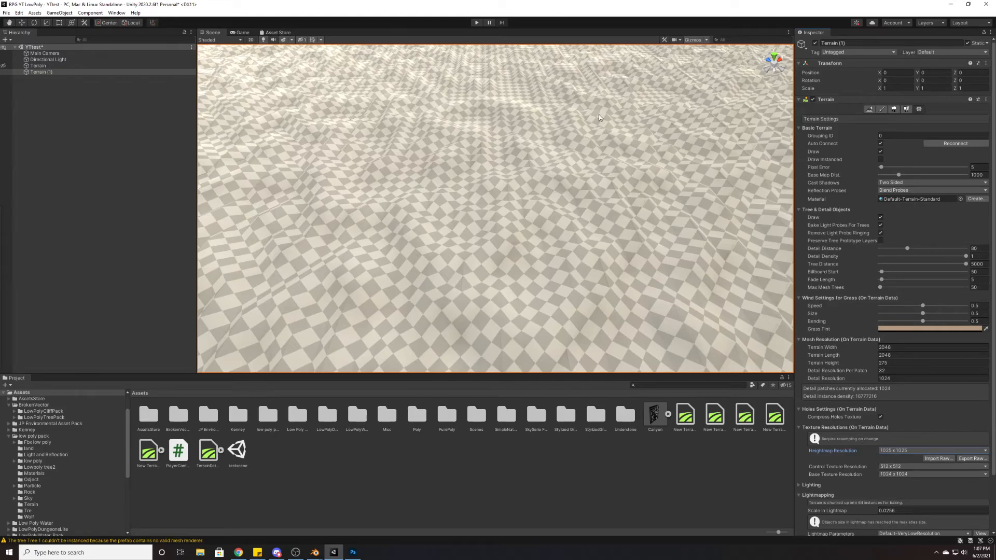
{"action": "mouse_move", "coordinate": [909, 450]}
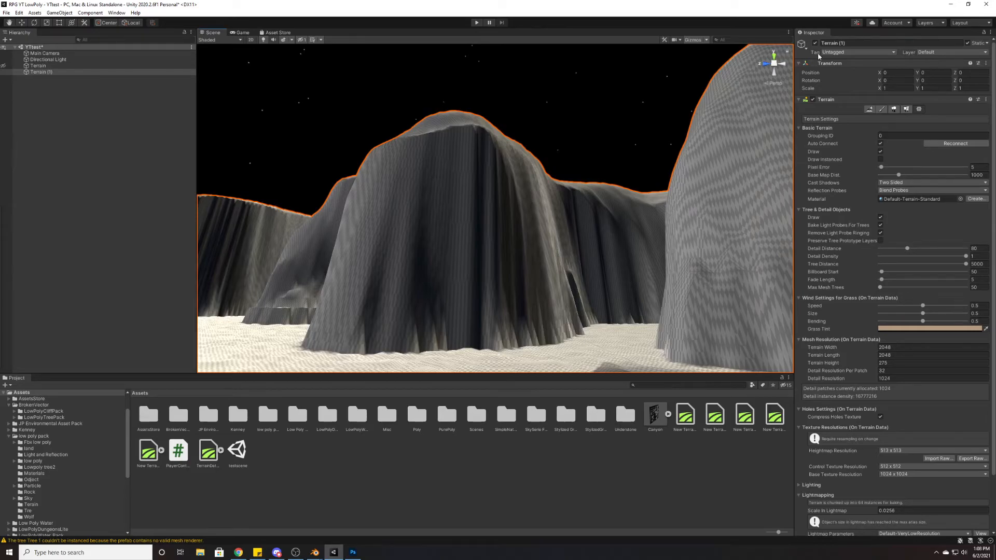
- Open the terrain sculpting tools and apply Set Height on the canyon wall
{"action": "left_click", "coordinate": [882, 109]}
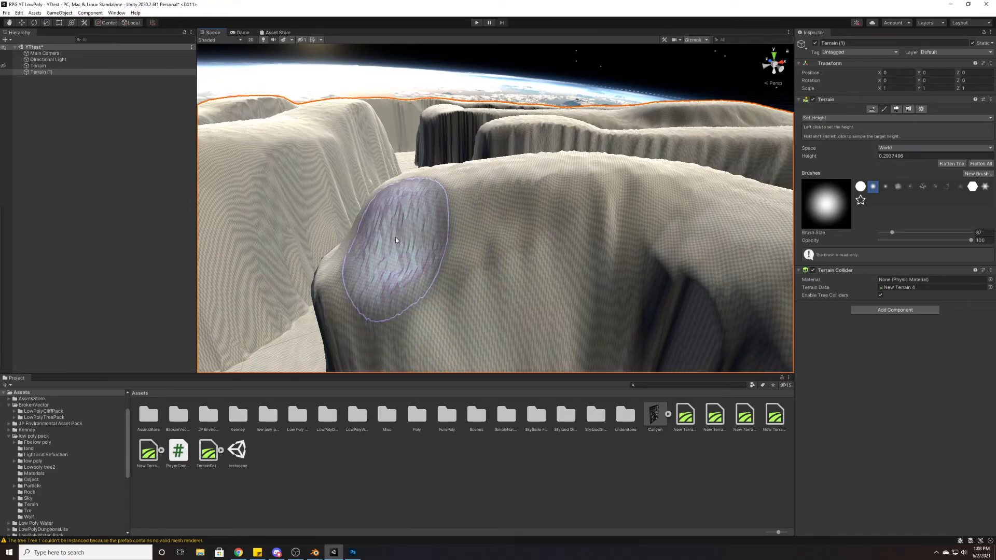
{"action": "left_click", "coordinate": [395, 240]}
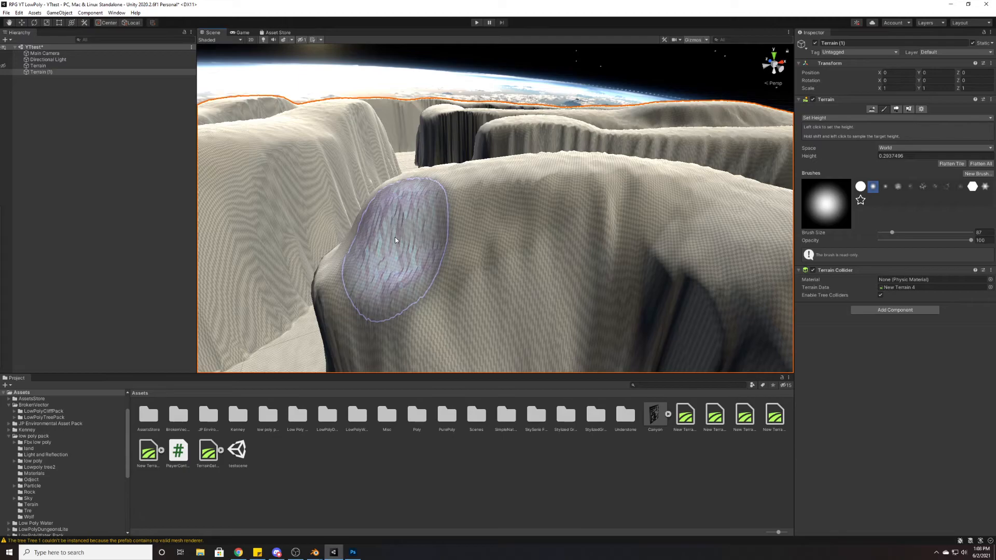